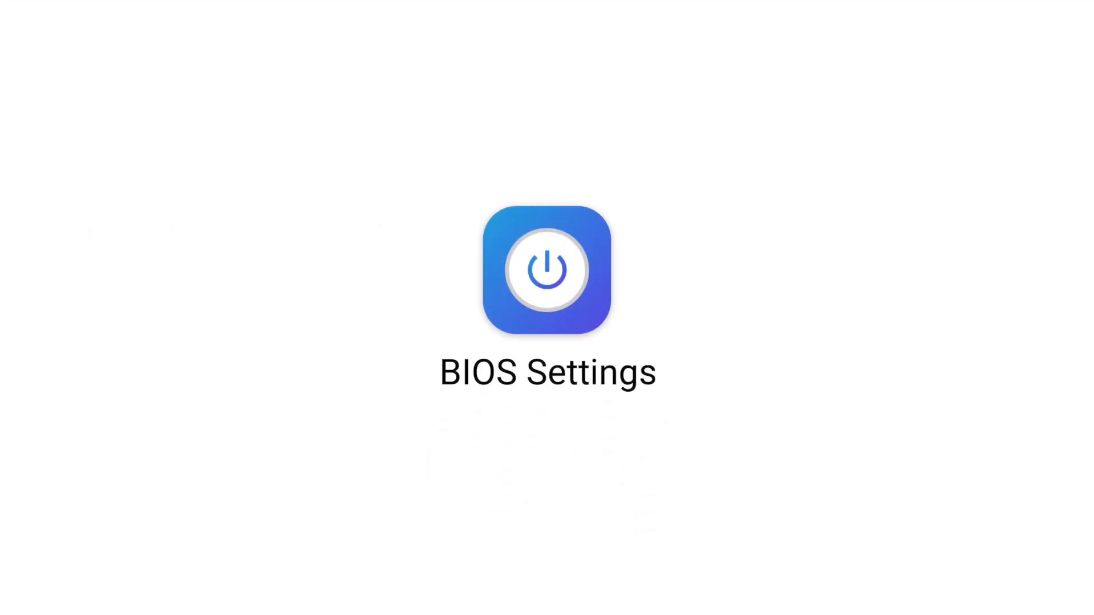
- Enter the BIOS at boot and switch to Advanced Mode's Main page
left_click(546, 271)
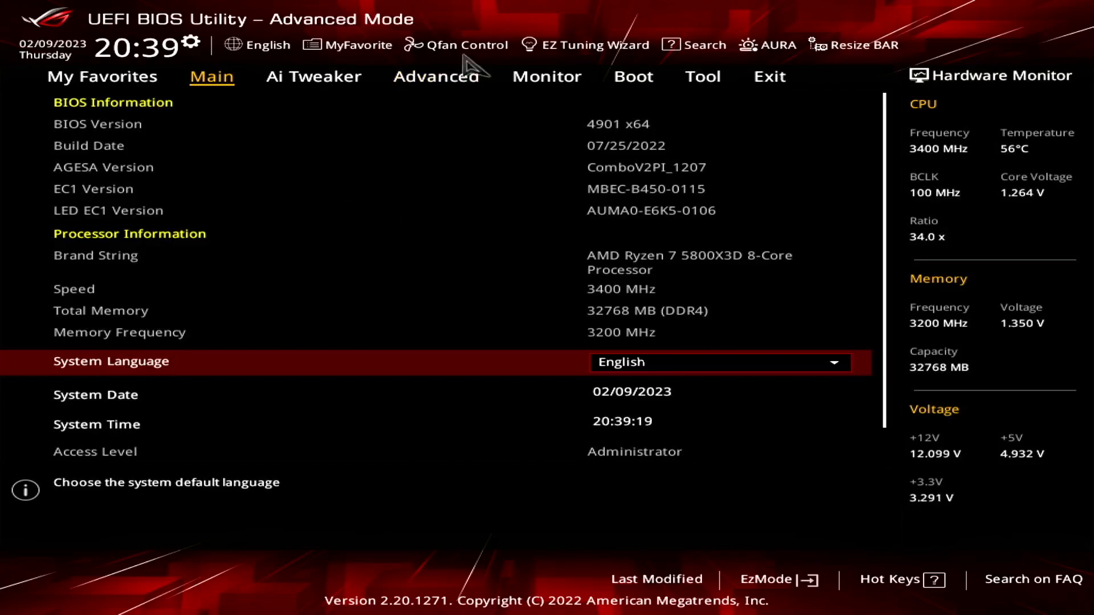
- Go to the Advanced tab and open APM Configuration to check Power On By PCI-E/PCI
left_click(435, 77)
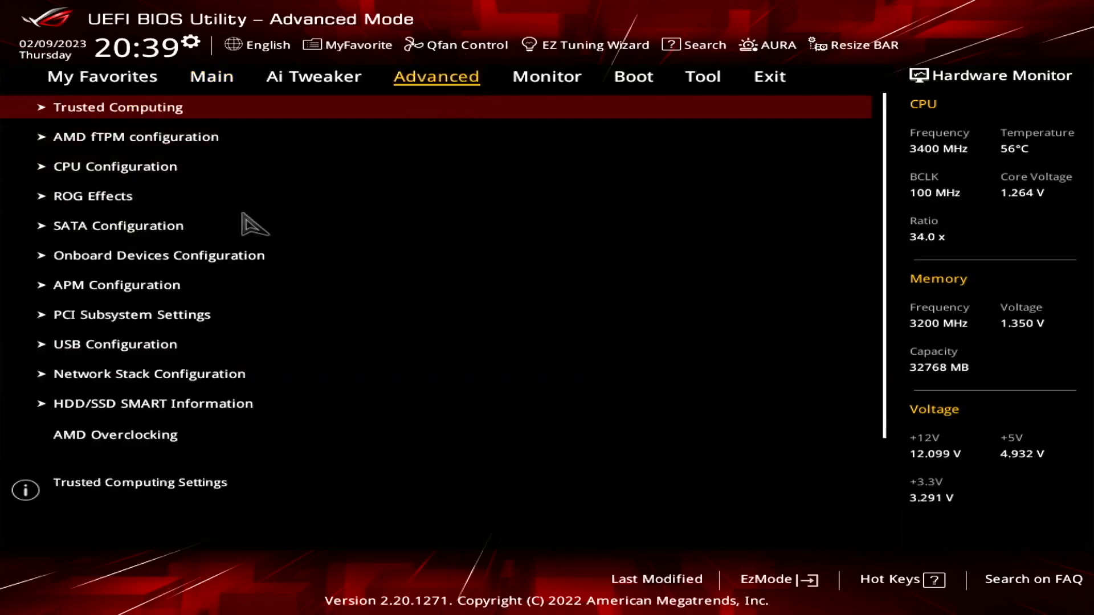
mouse_move(202, 291)
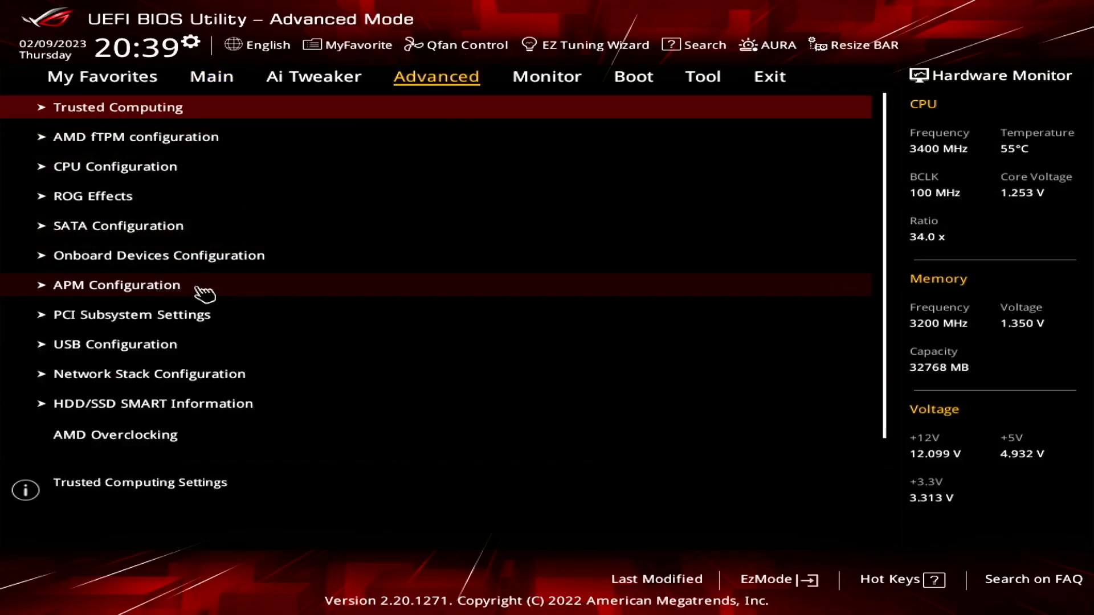
left_click(117, 285)
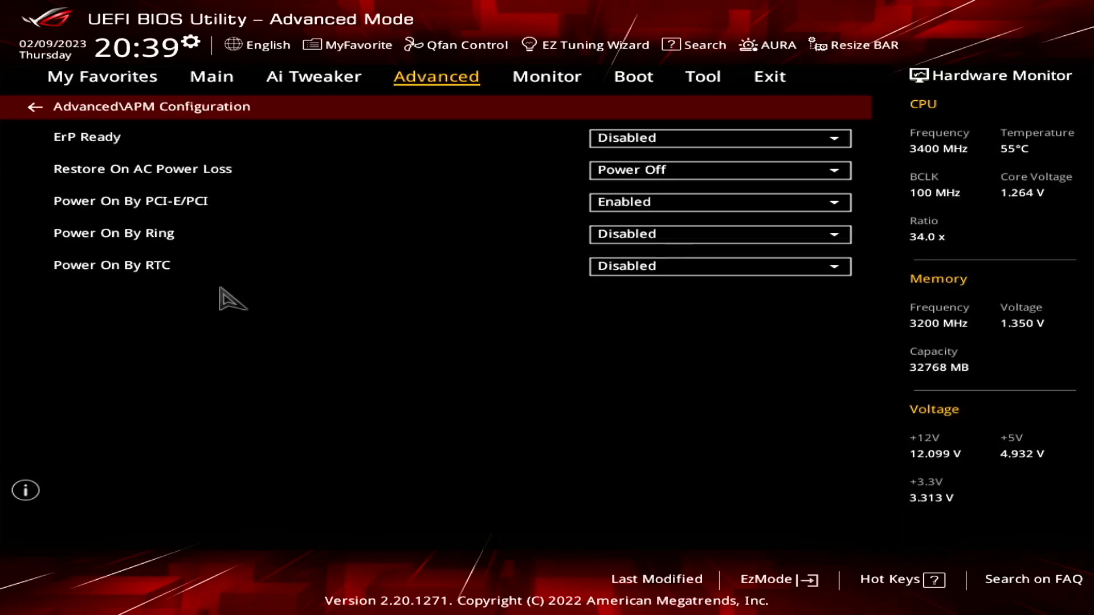
mouse_move(101, 146)
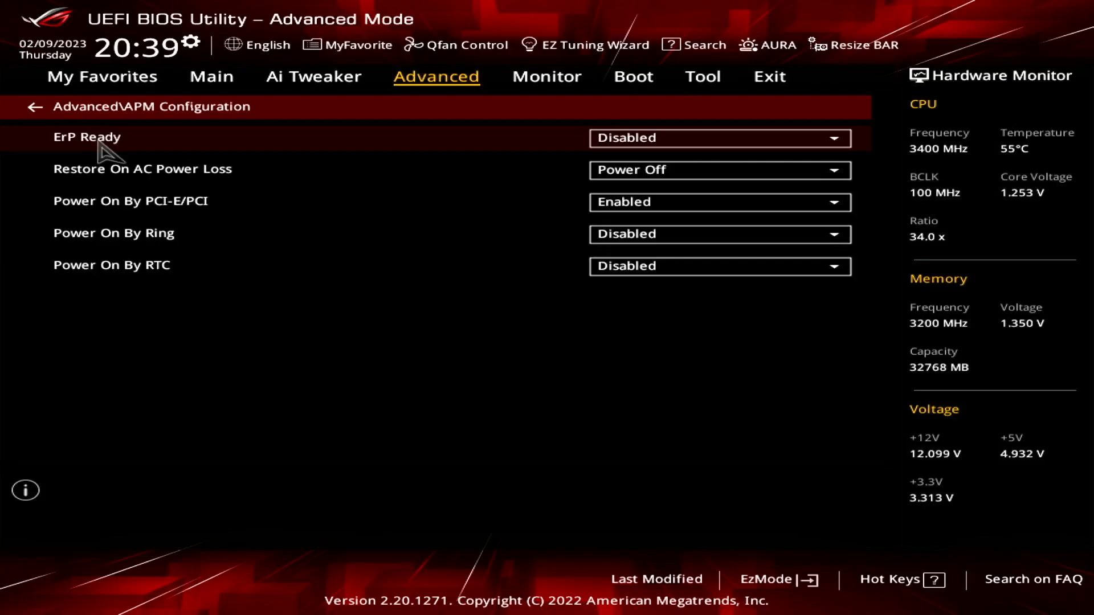
mouse_move(676, 170)
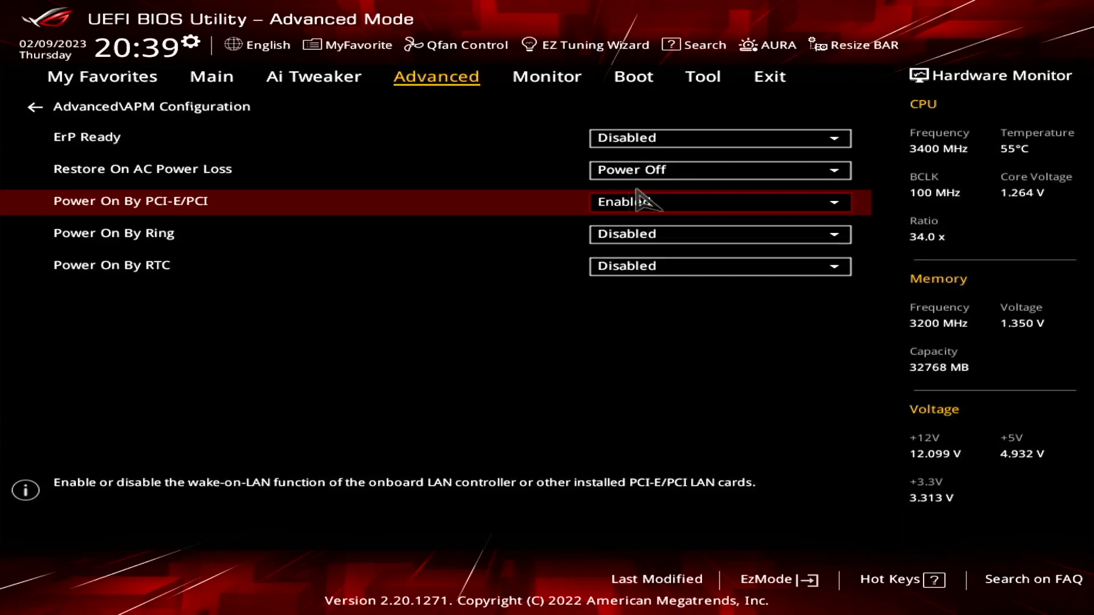
mouse_move(771, 75)
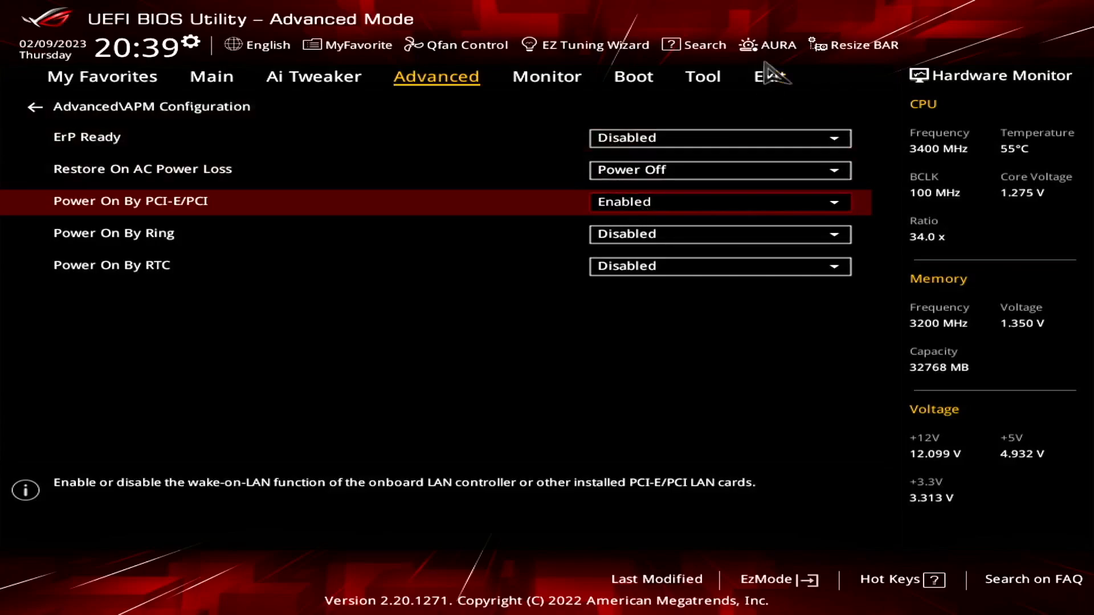
- Choose Save Changes & Reset from the Exit tab and confirm with Ok
left_click(768, 77)
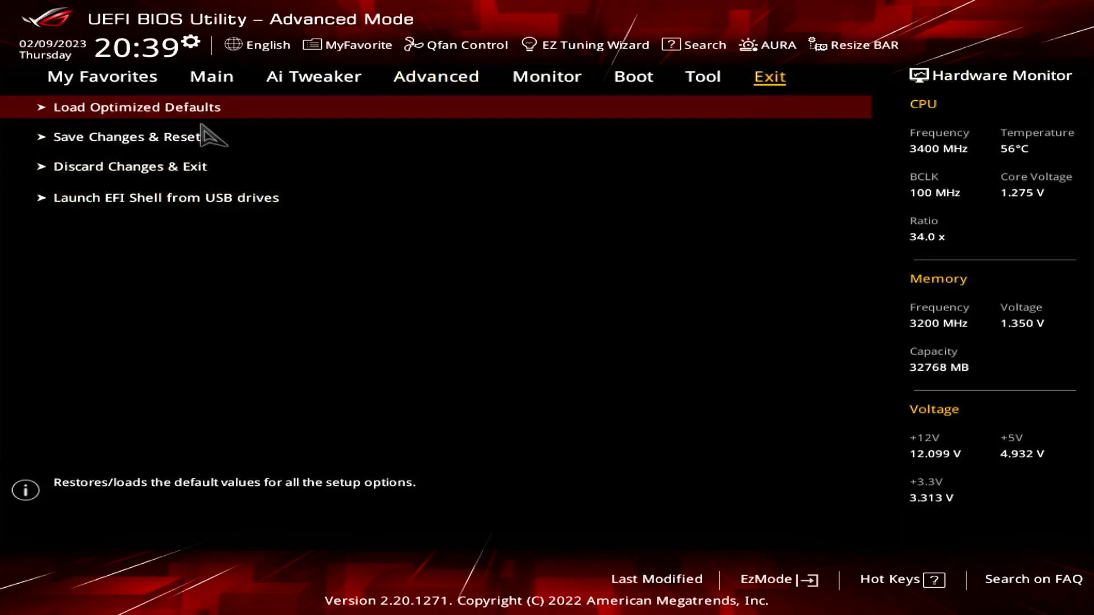
left_click(127, 136)
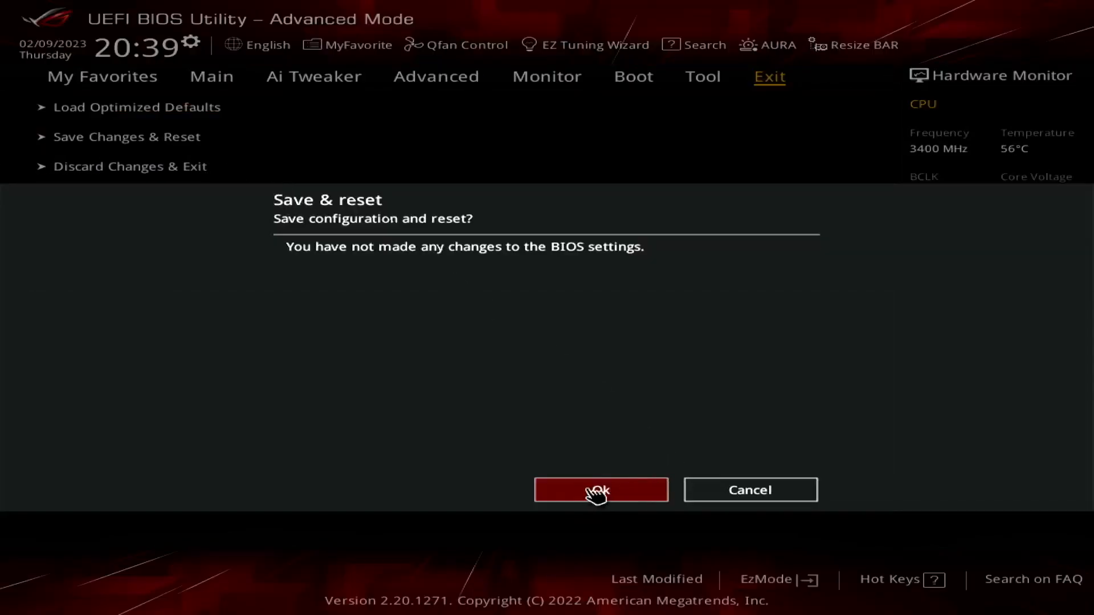
mouse_move(562, 401)
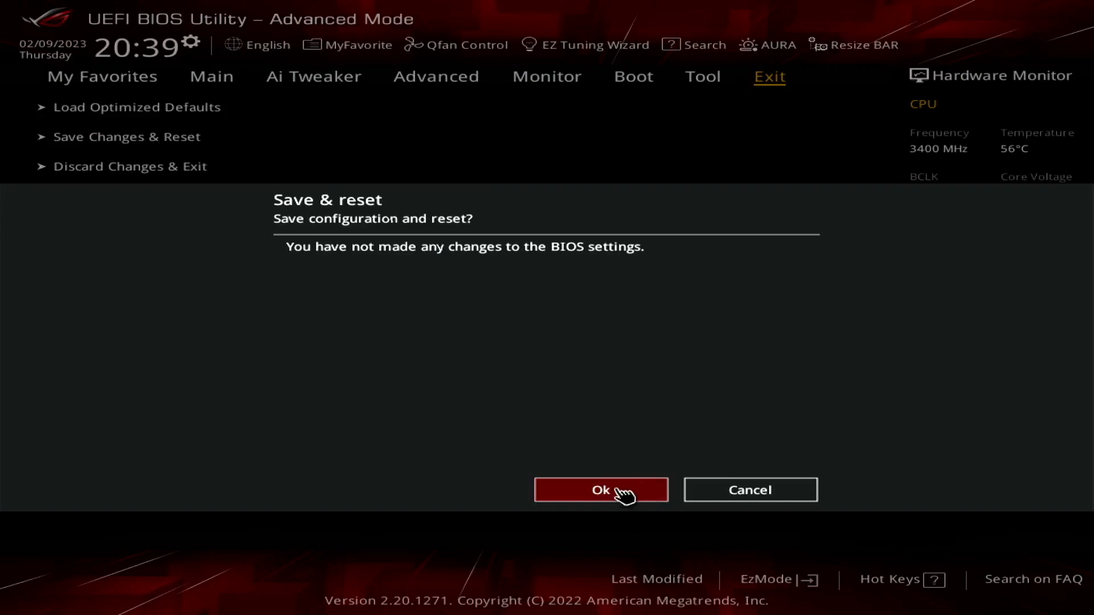
left_click(600, 488)
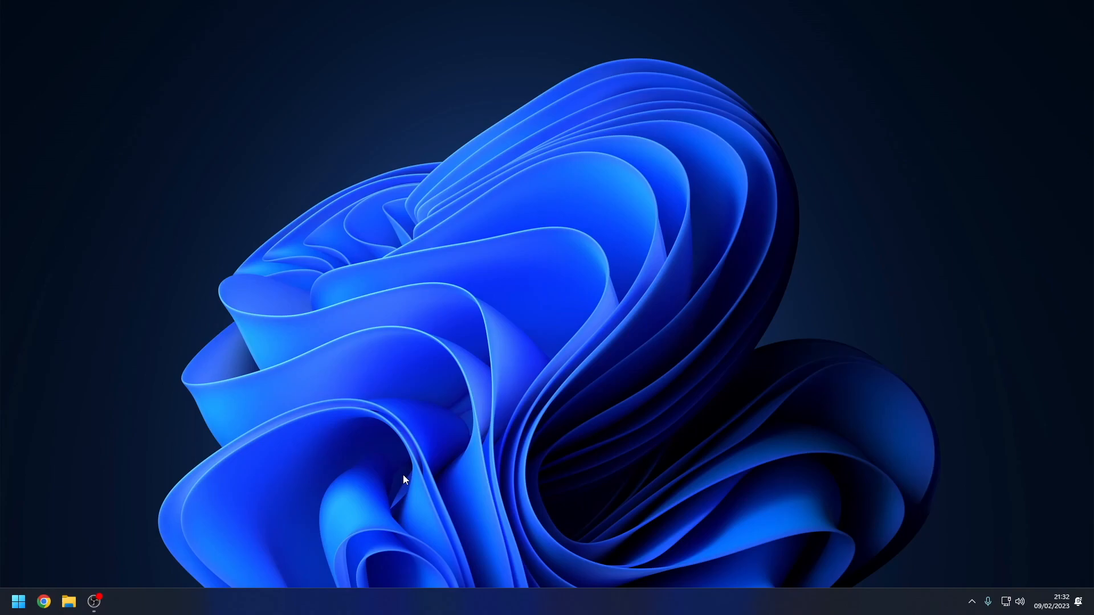
- Search 'con' for Control Panel, reach Change adapter settings, and select the Ethernet adapter
type("con")
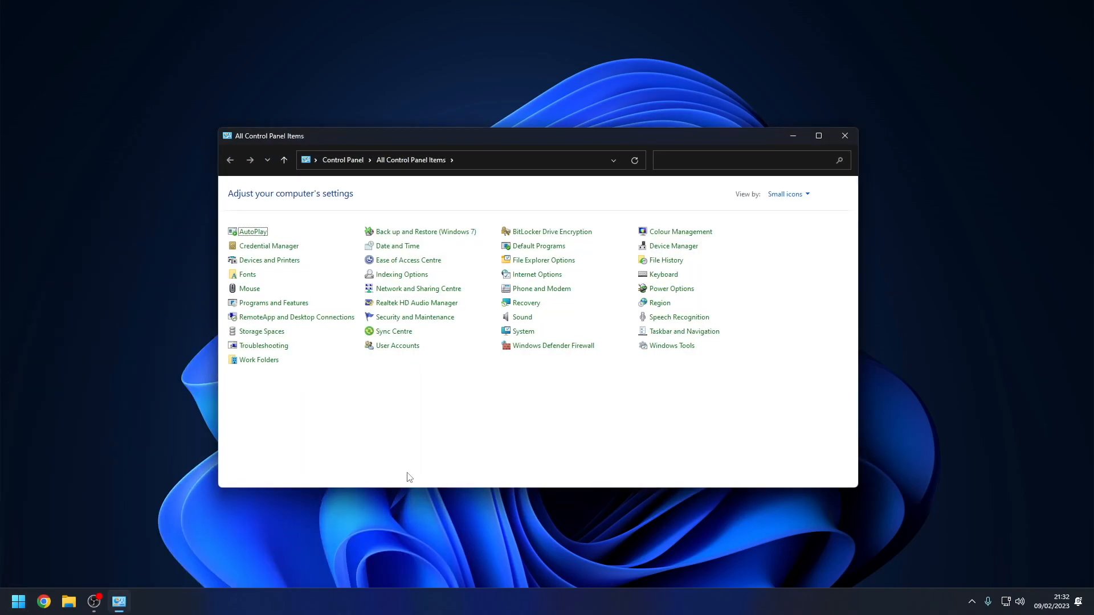
mouse_move(447, 459)
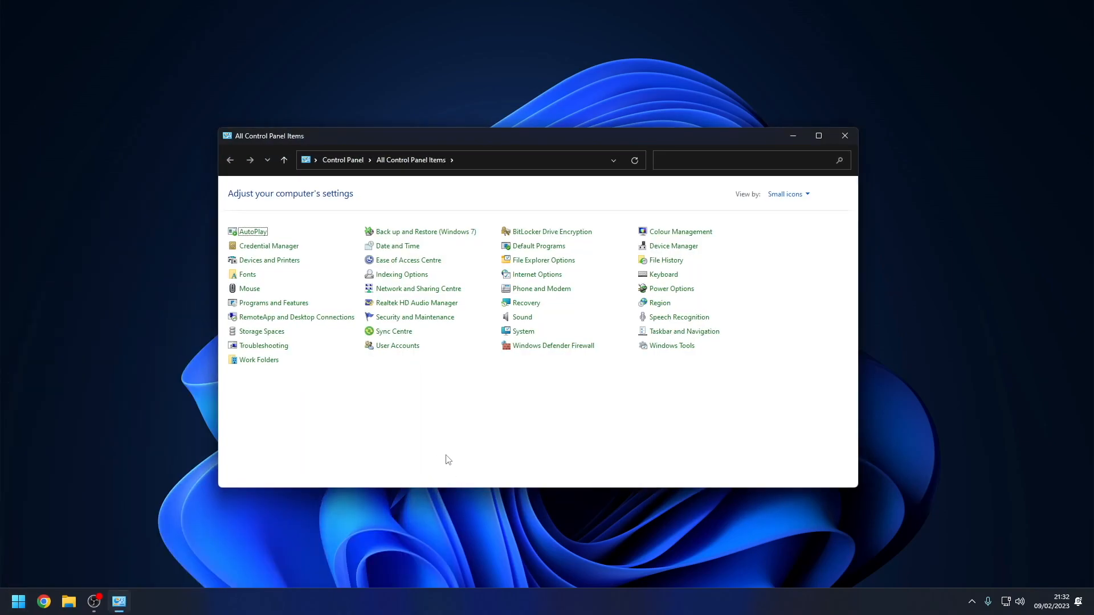
mouse_move(417, 289)
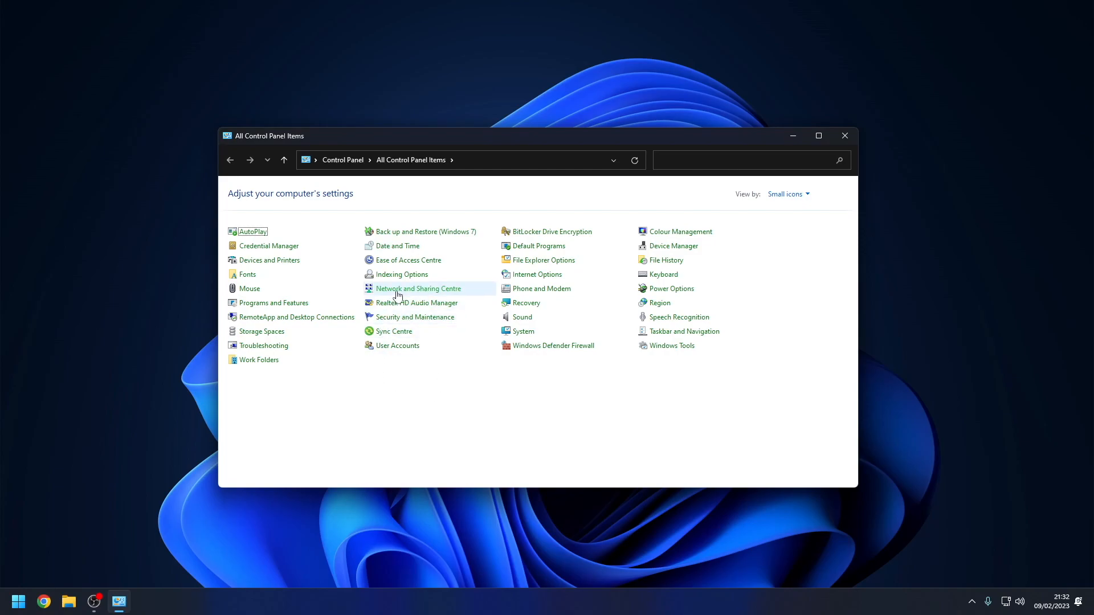
mouse_move(417, 288)
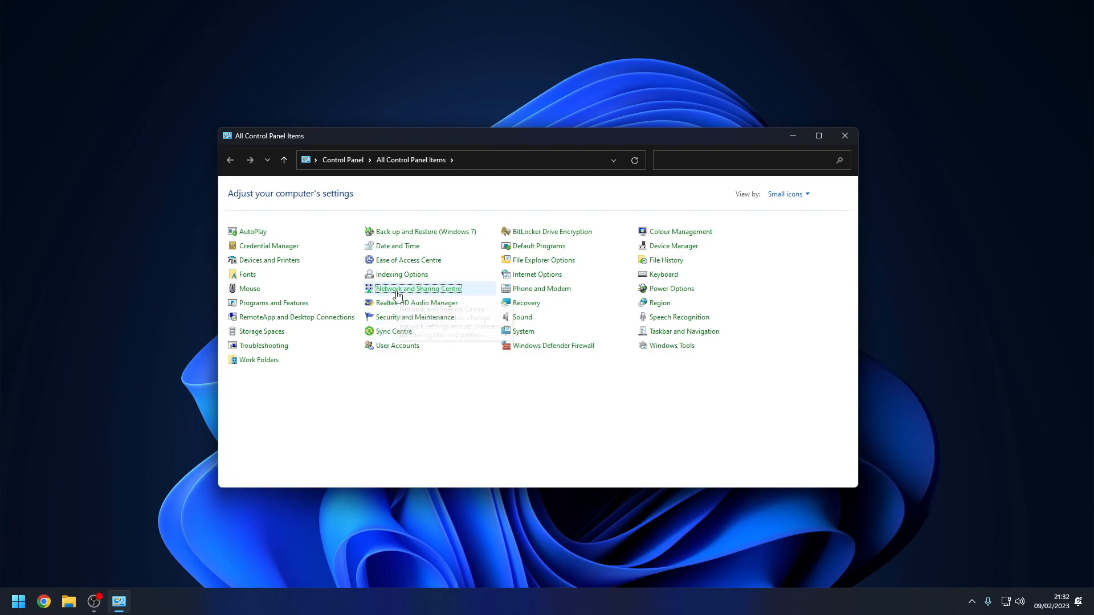
left_click(417, 288)
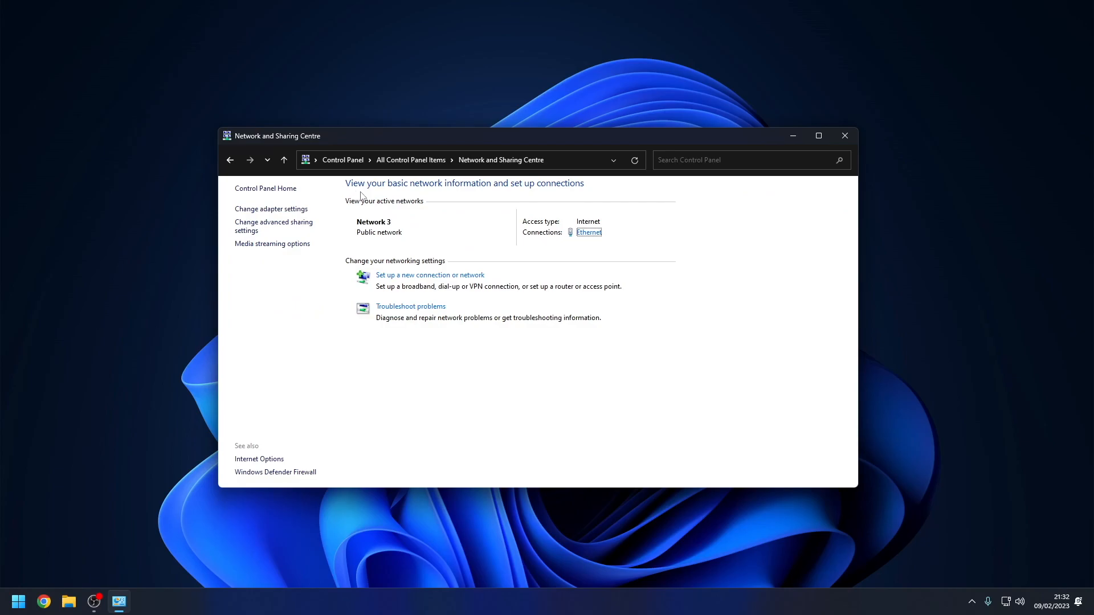
mouse_move(271, 212)
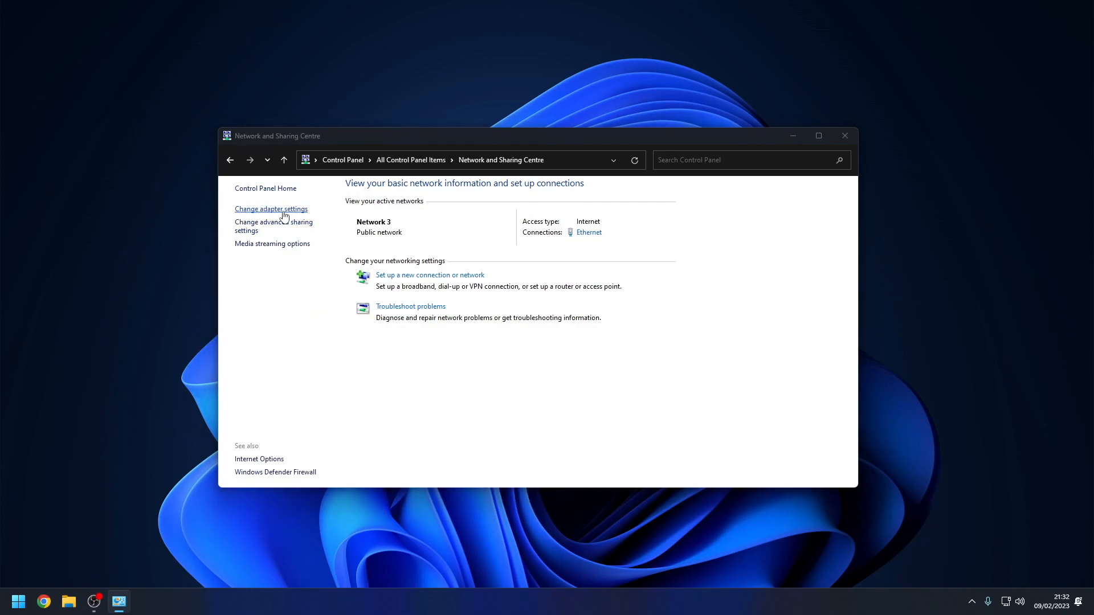
left_click(270, 209)
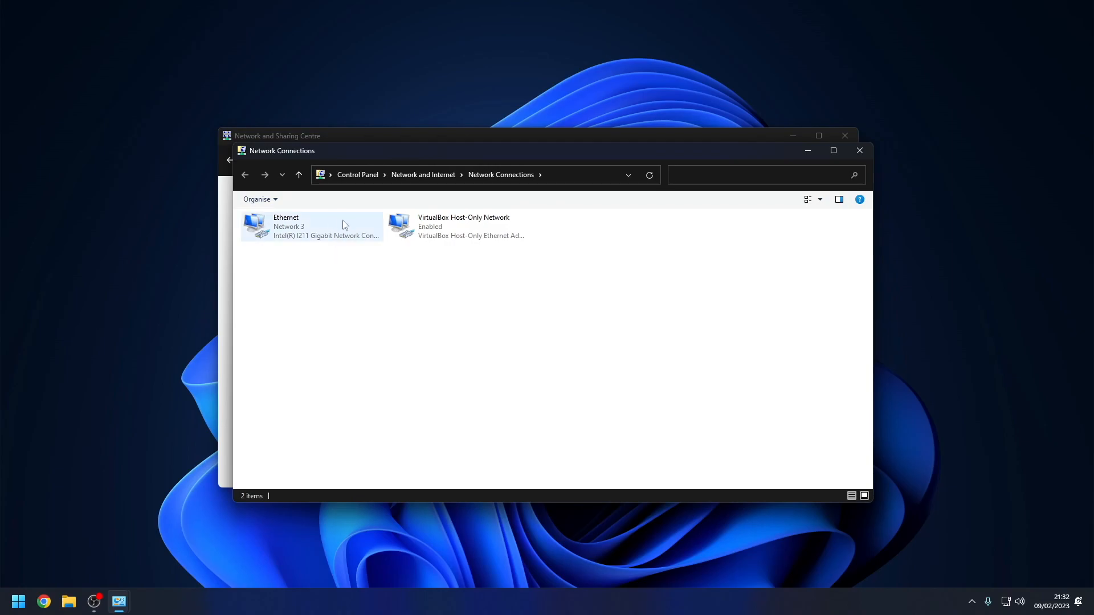
left_click(310, 227)
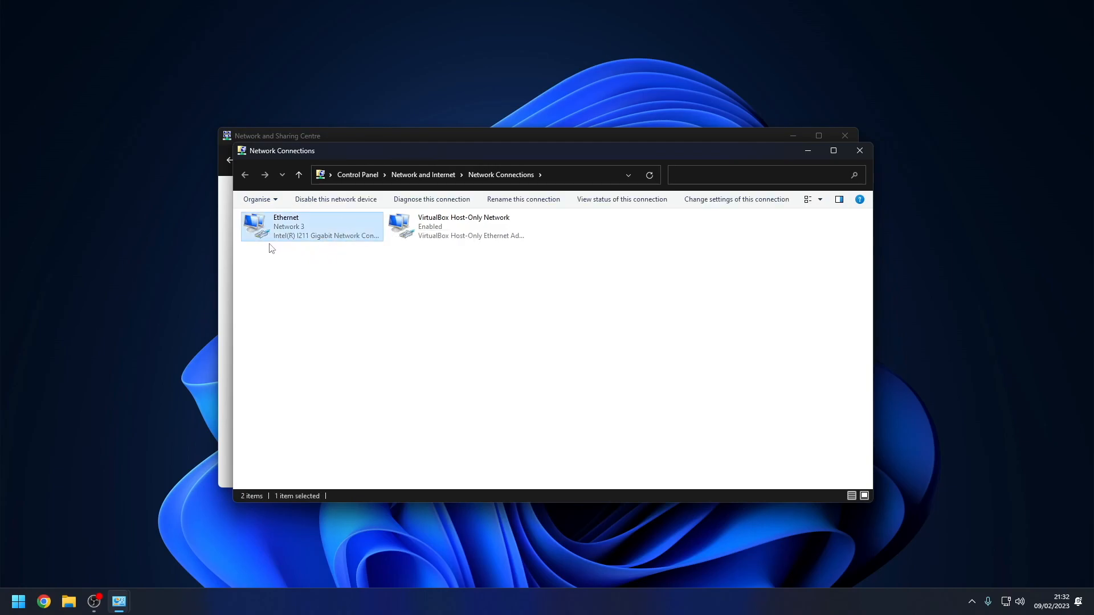
mouse_move(283, 247)
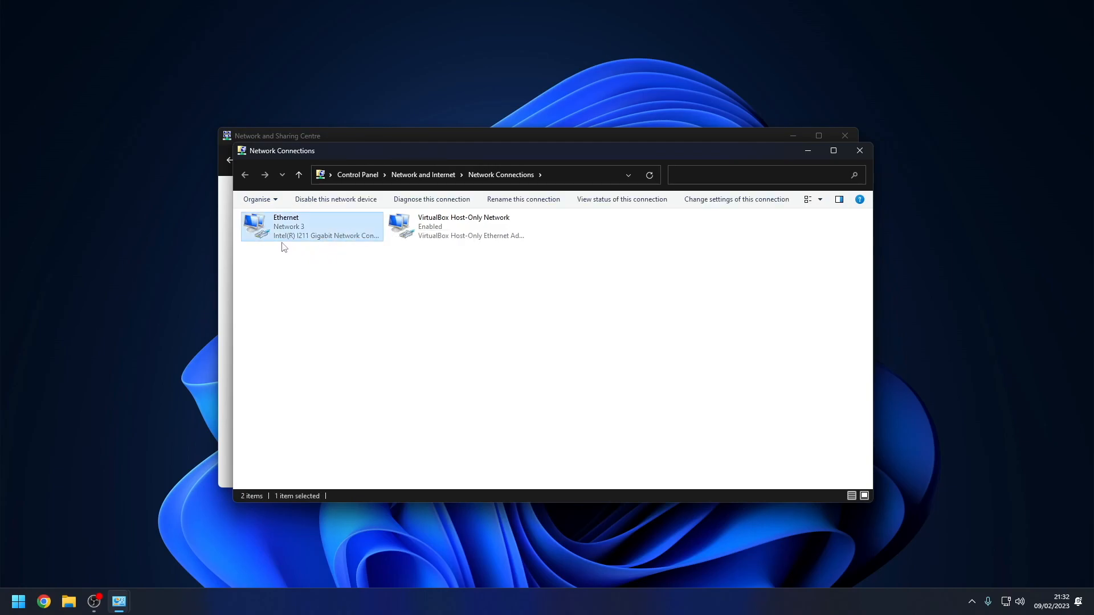
mouse_move(322, 242)
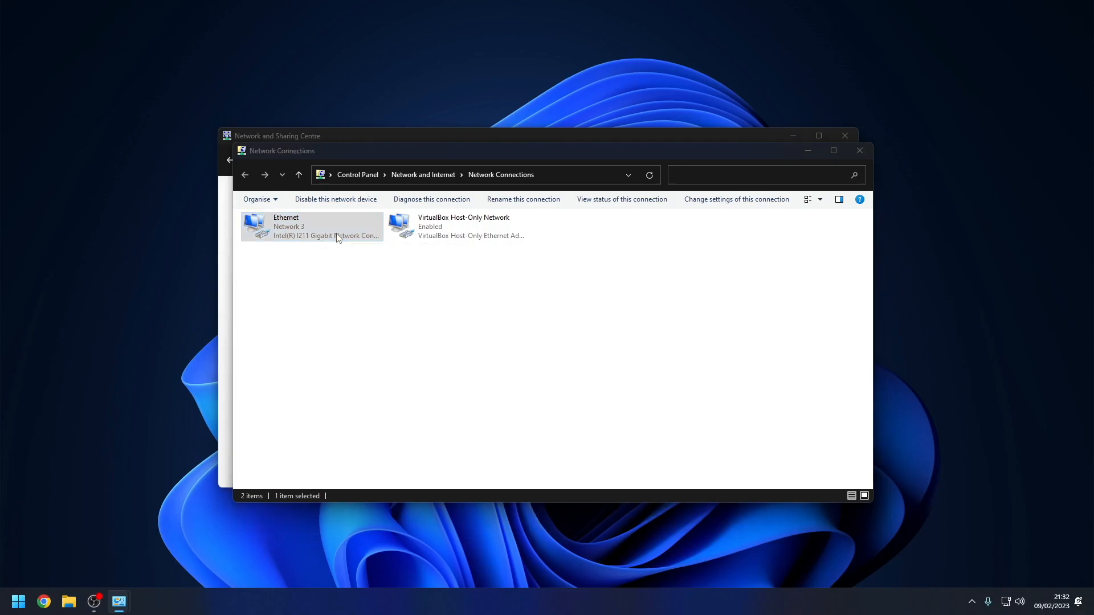
- Open the Ethernet adapter's advanced properties and set Enable PME to Enabled
double_click(311, 226)
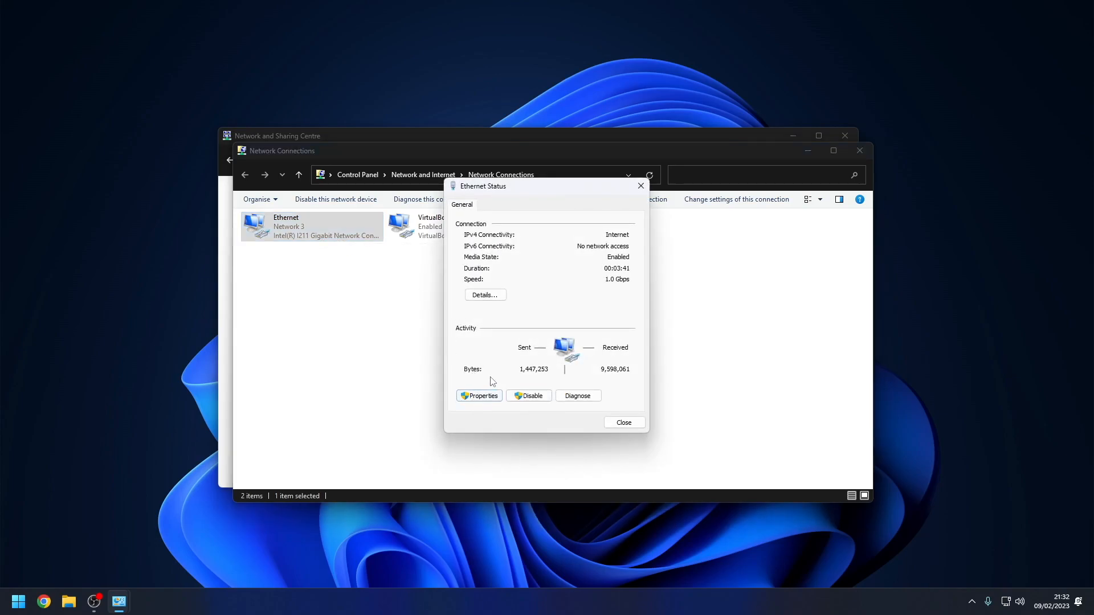
left_click(479, 395)
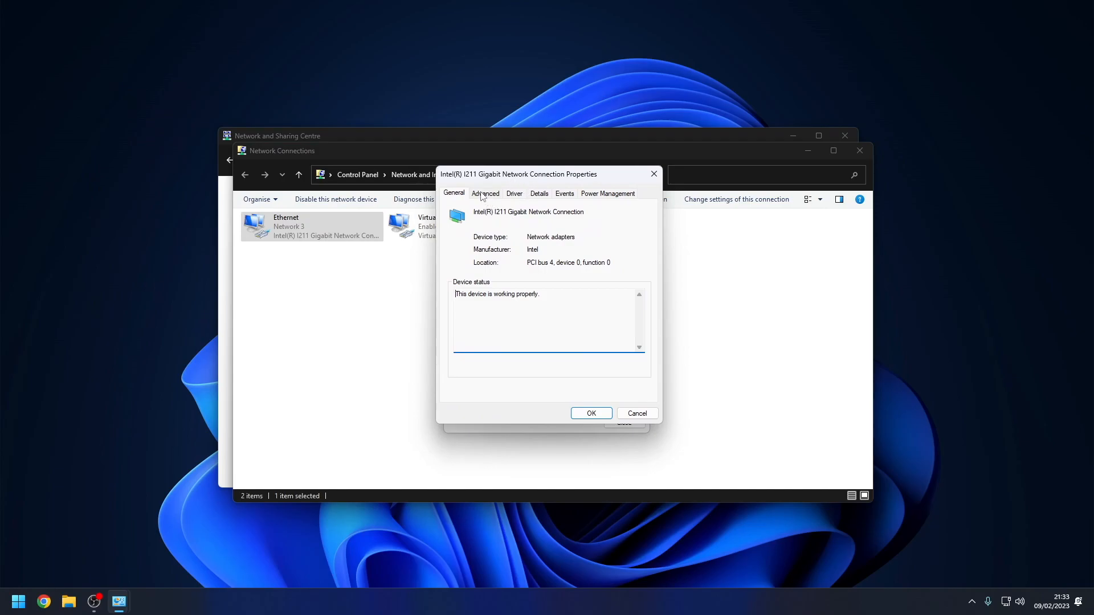
left_click(485, 193)
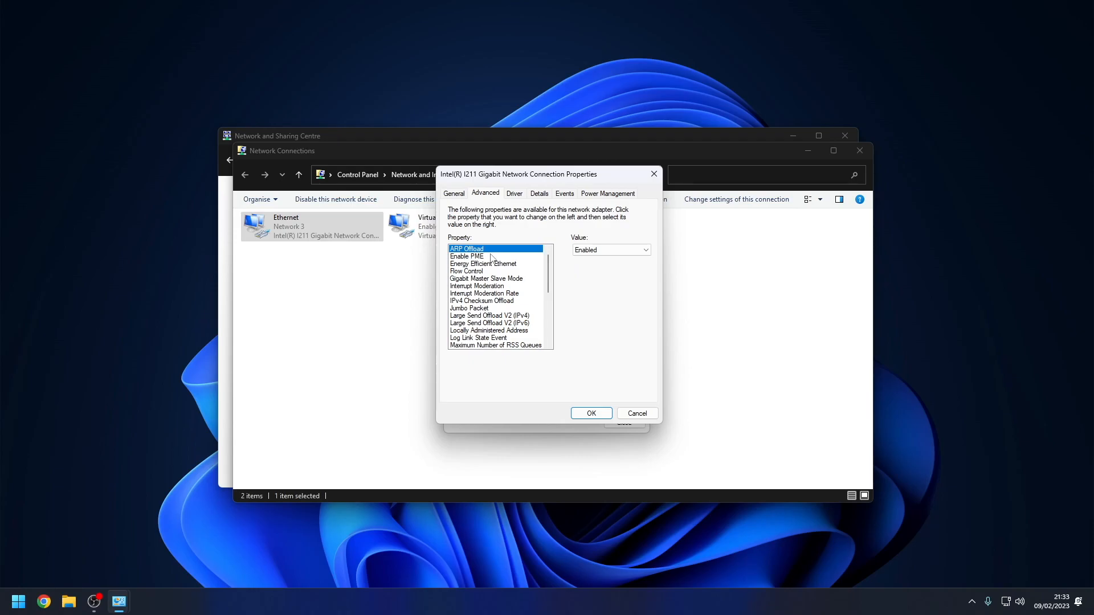
left_click(466, 256)
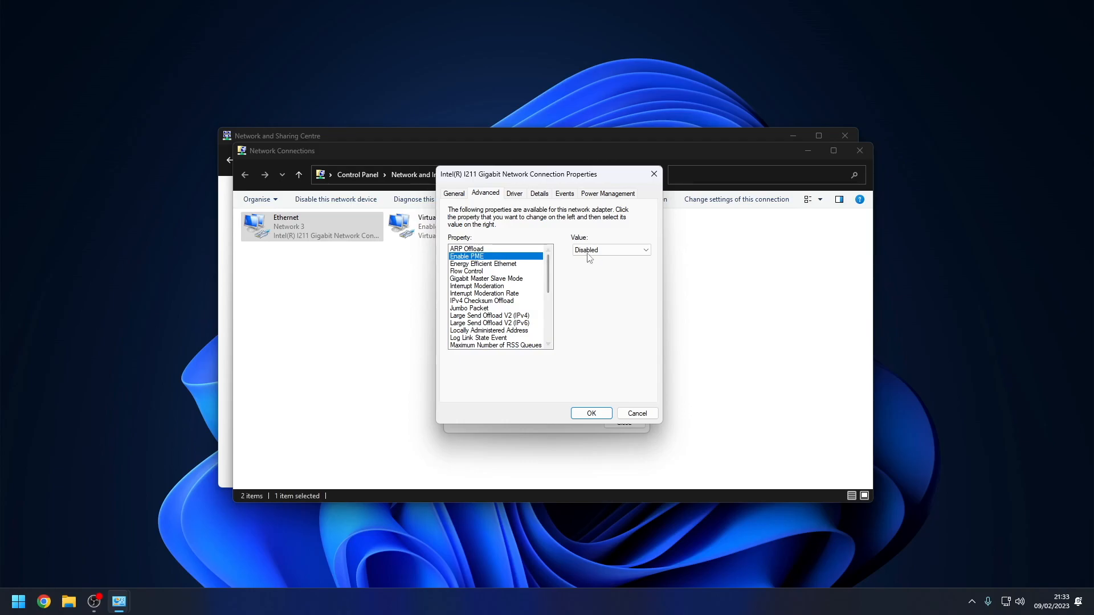
left_click(609, 250)
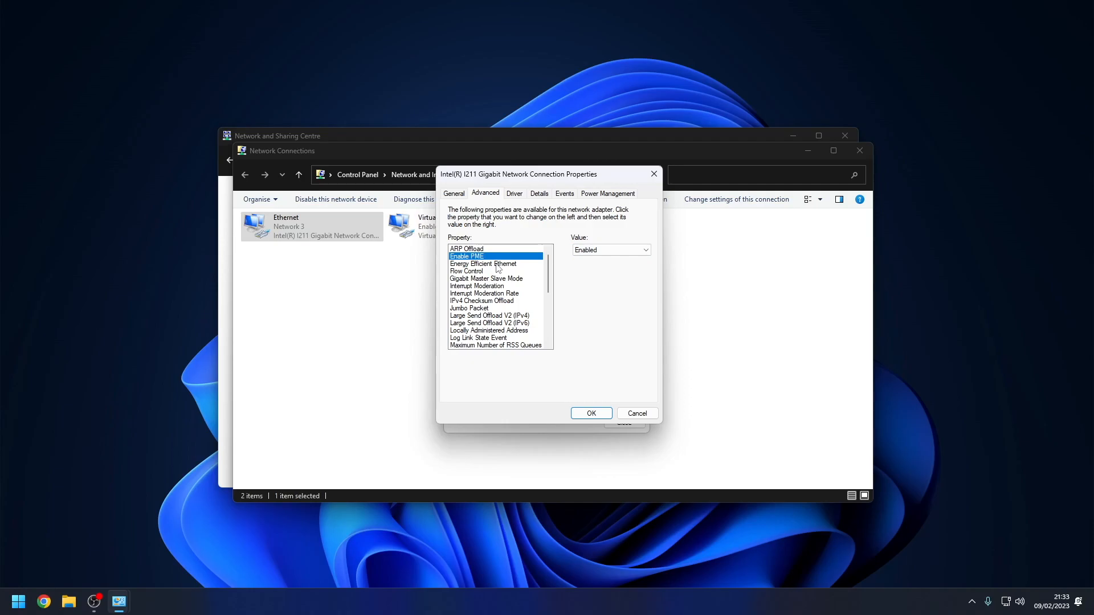
- Turn Energy Efficient Ethernet off and select Wake on Magic Packet
left_click(483, 263)
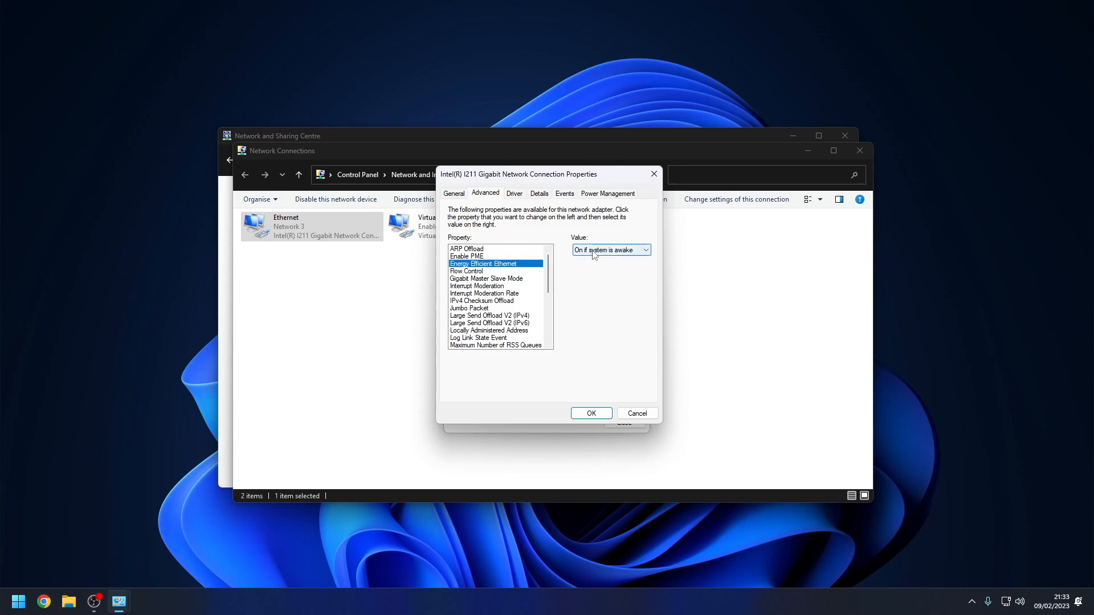
left_click(645, 250)
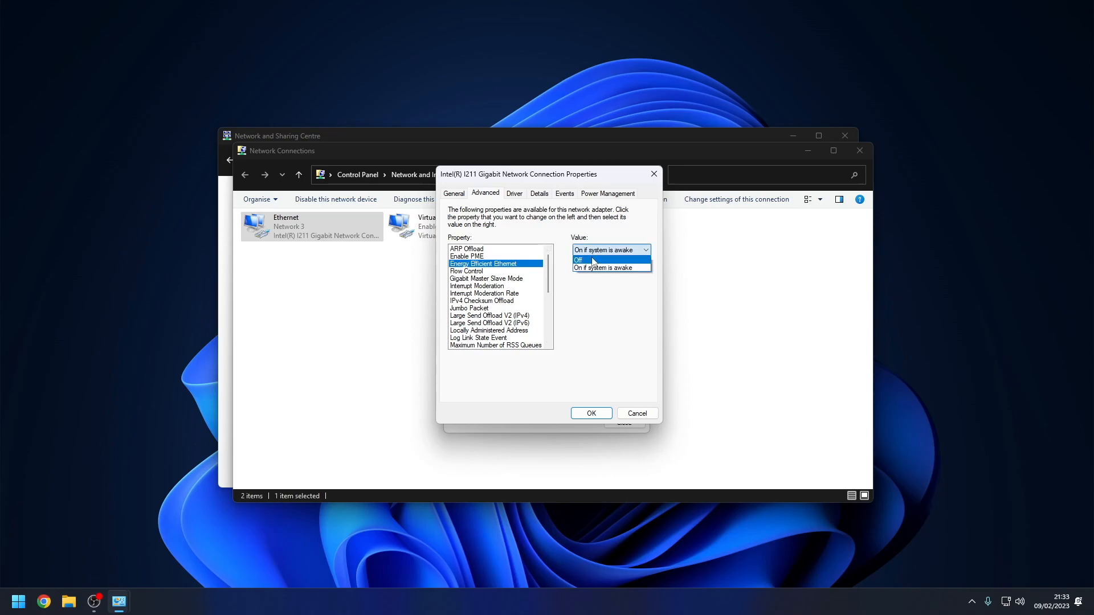
left_click(579, 259)
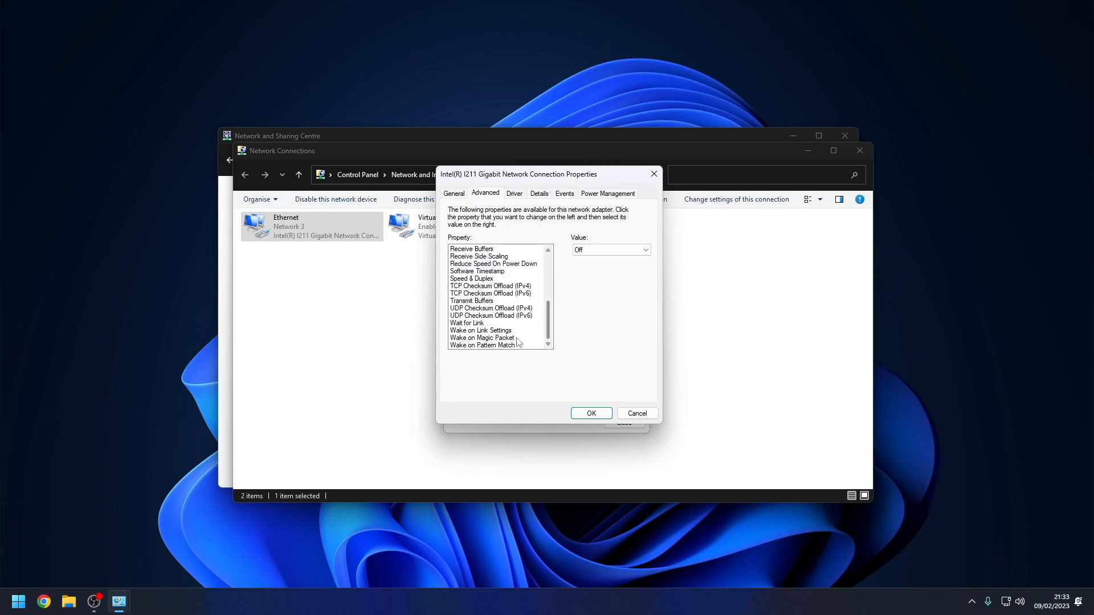
left_click(481, 337)
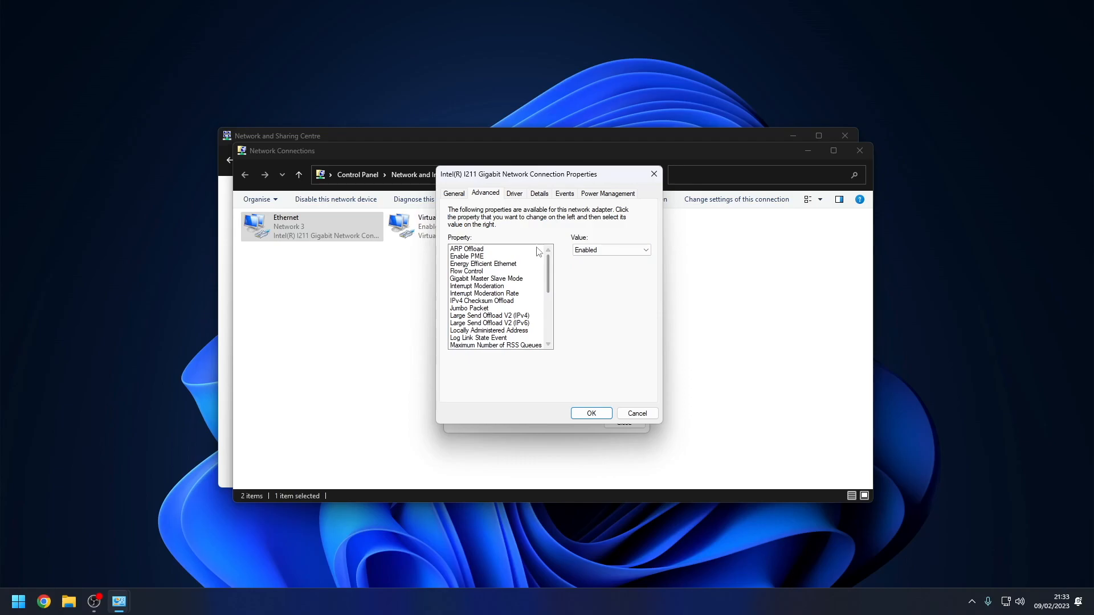
mouse_move(571, 208)
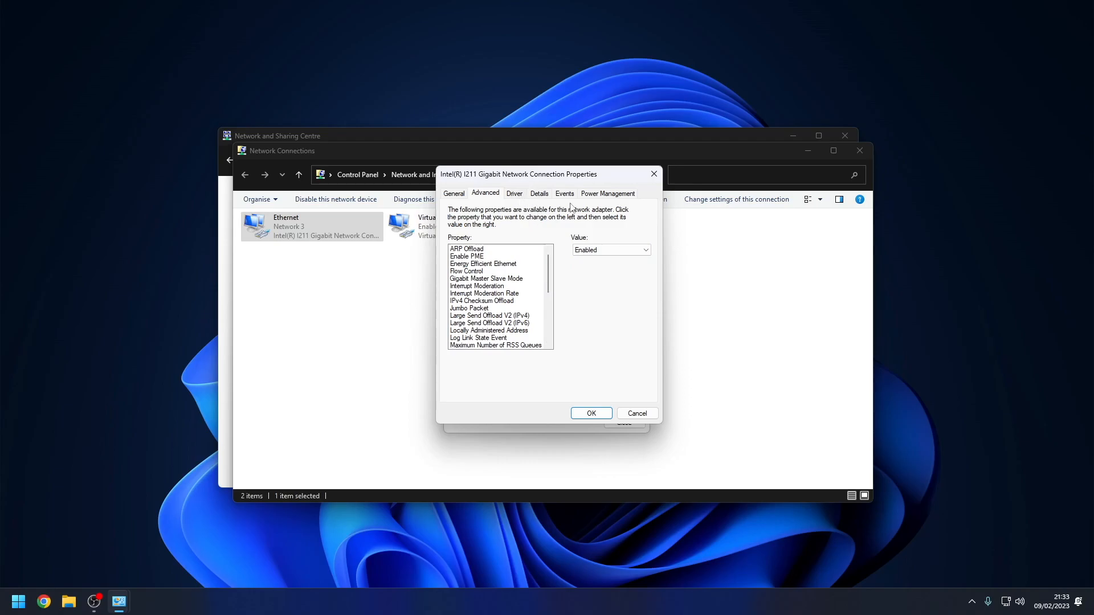
- Untick 'Allow the computer to turn off this device to save power' and click OK
left_click(606, 193)
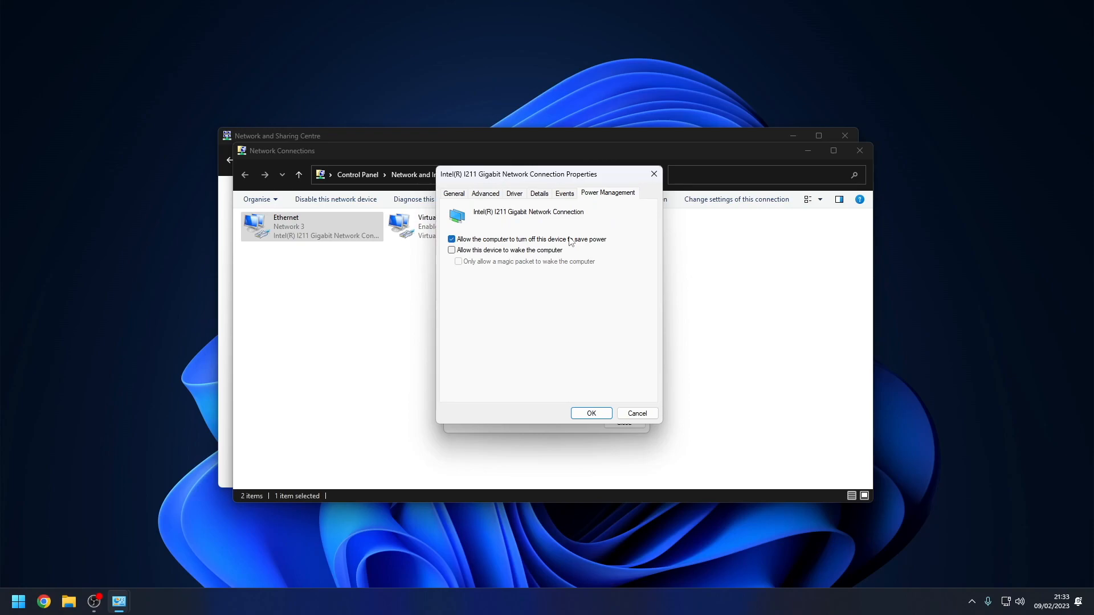
left_click(451, 239)
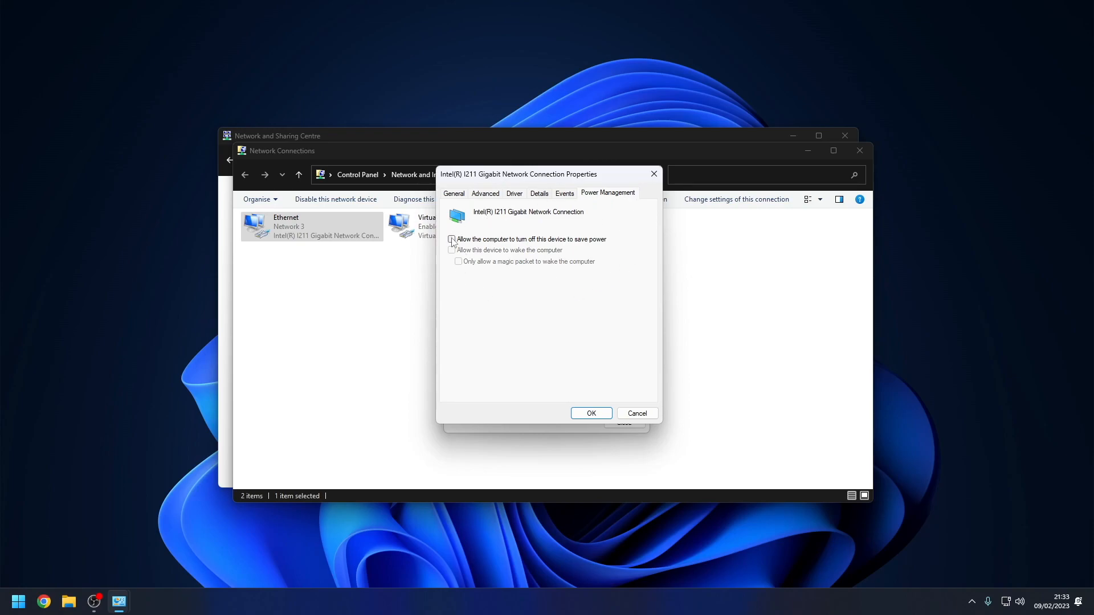
left_click(451, 239)
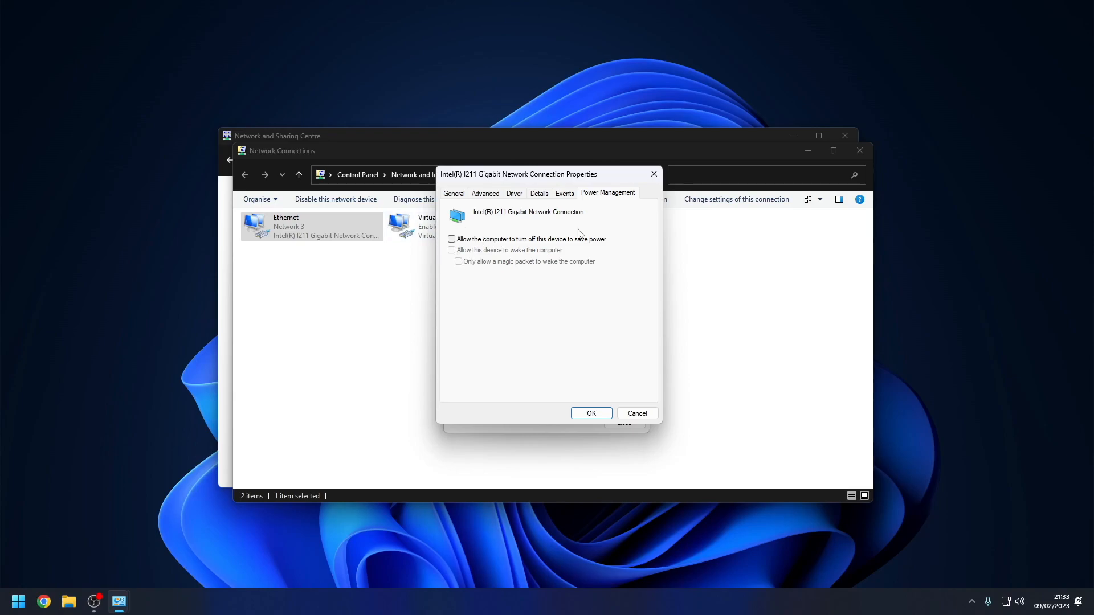
mouse_move(590, 413)
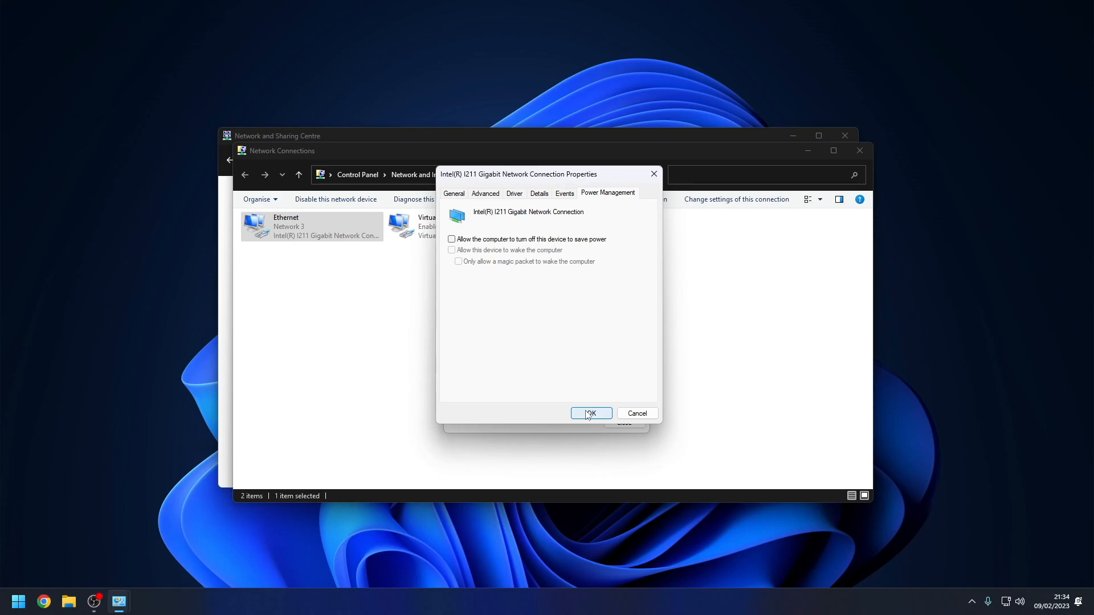
left_click(590, 413)
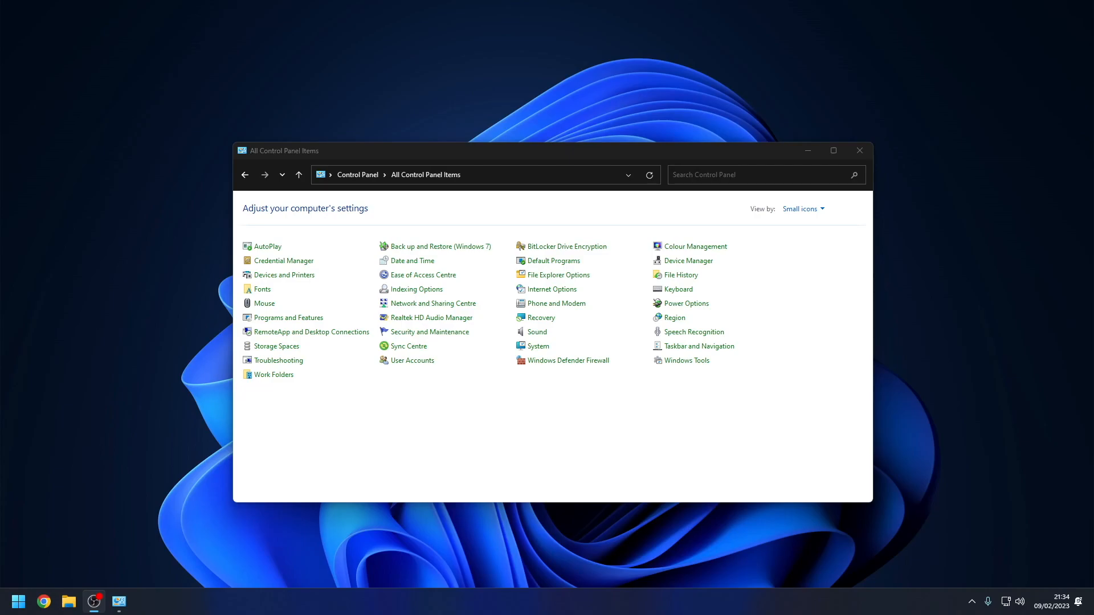
mouse_move(706, 450)
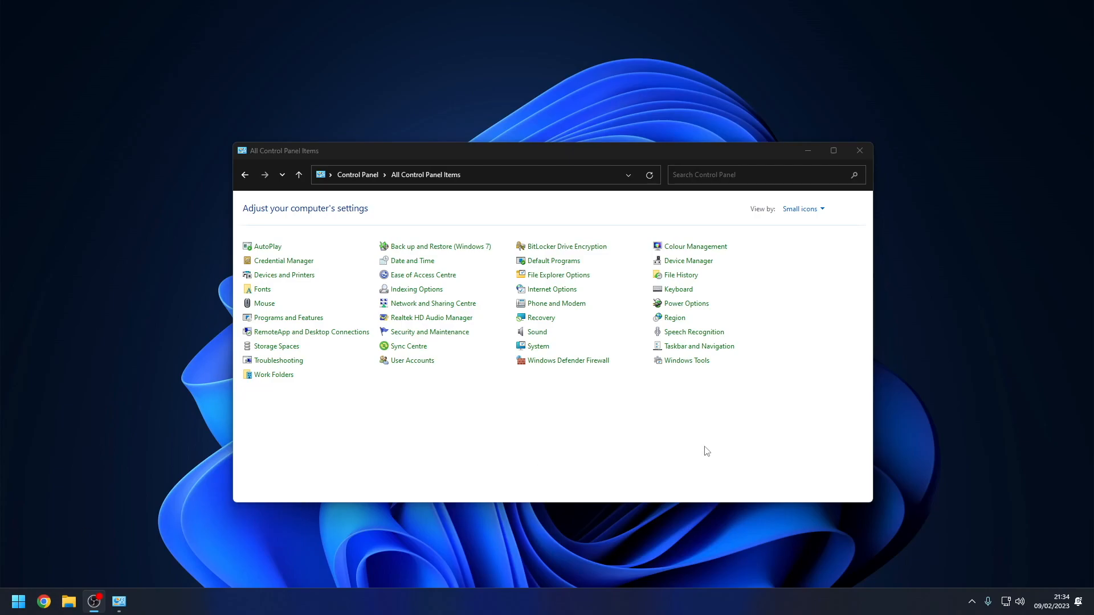
mouse_move(686, 304)
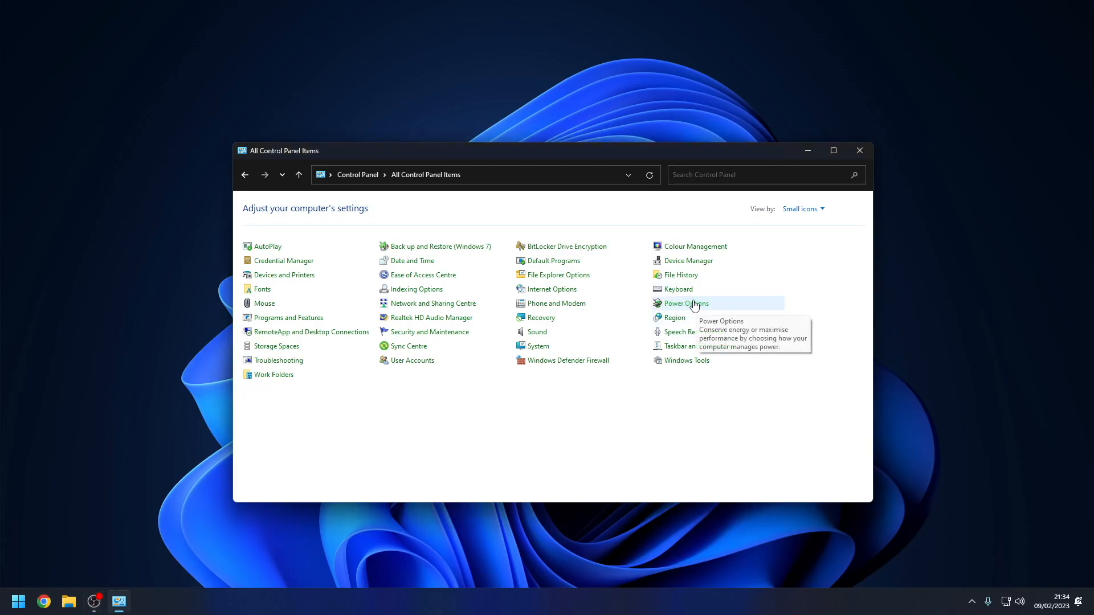
- In Power Options' power button settings, unlock shutdown settings and save with fast start-up unticked
left_click(684, 304)
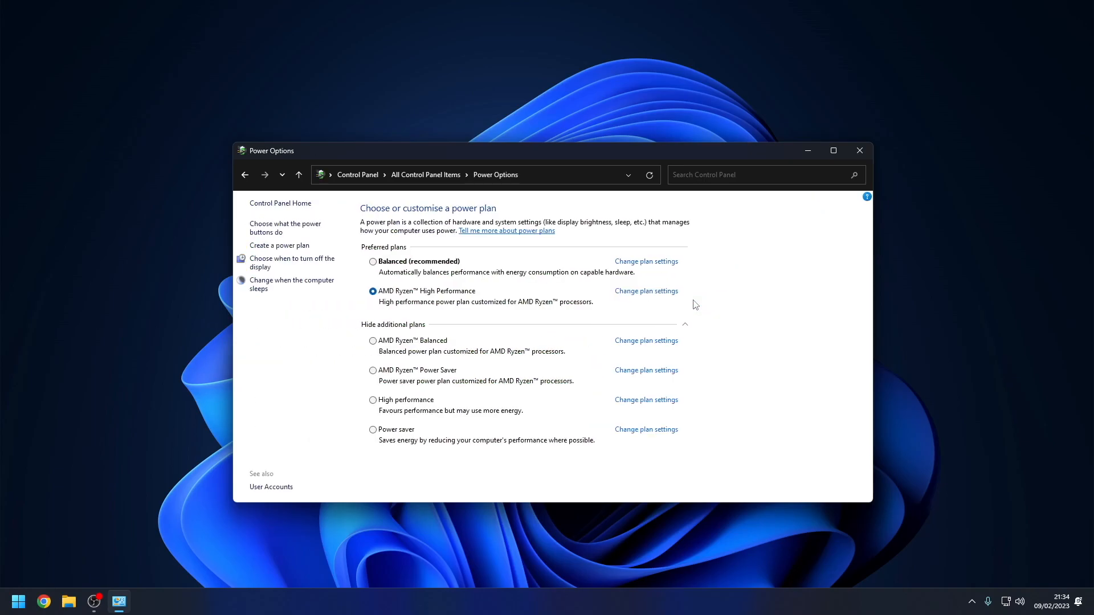
mouse_move(278, 244)
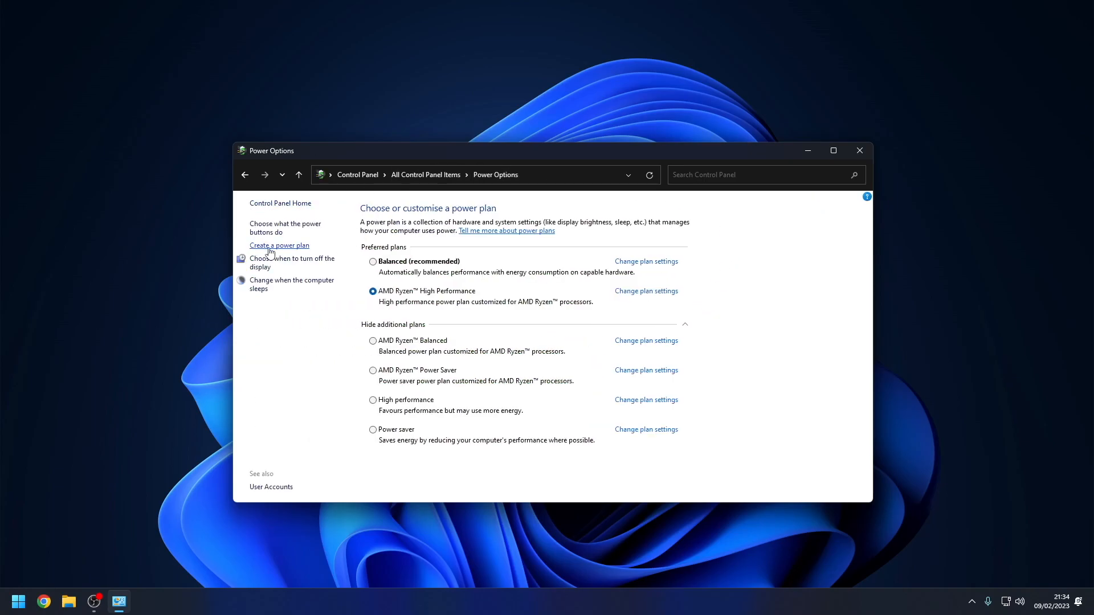
mouse_move(284, 227)
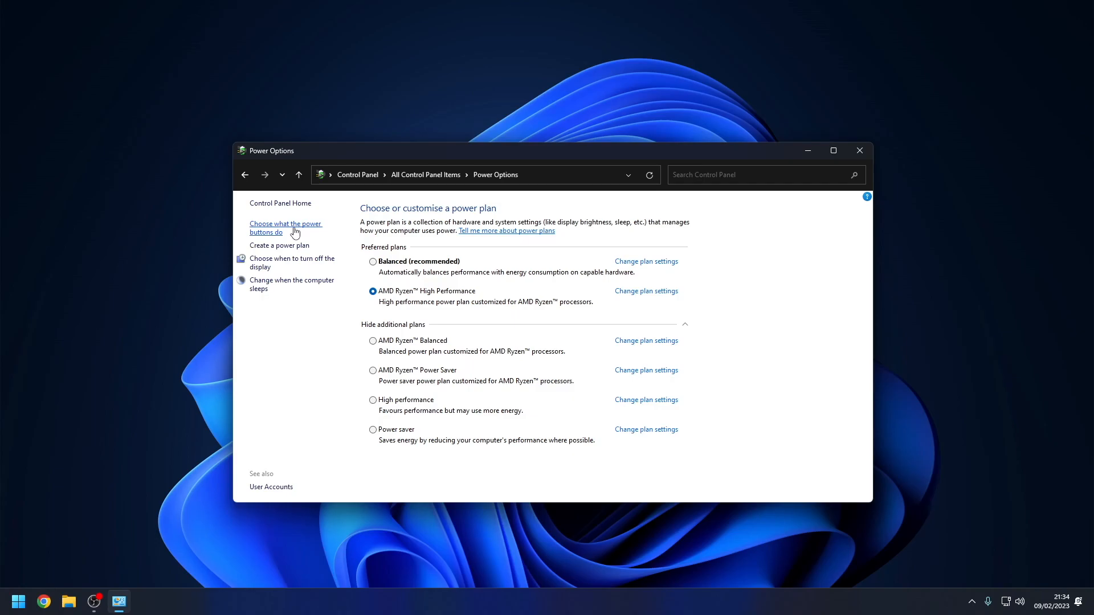
left_click(285, 227)
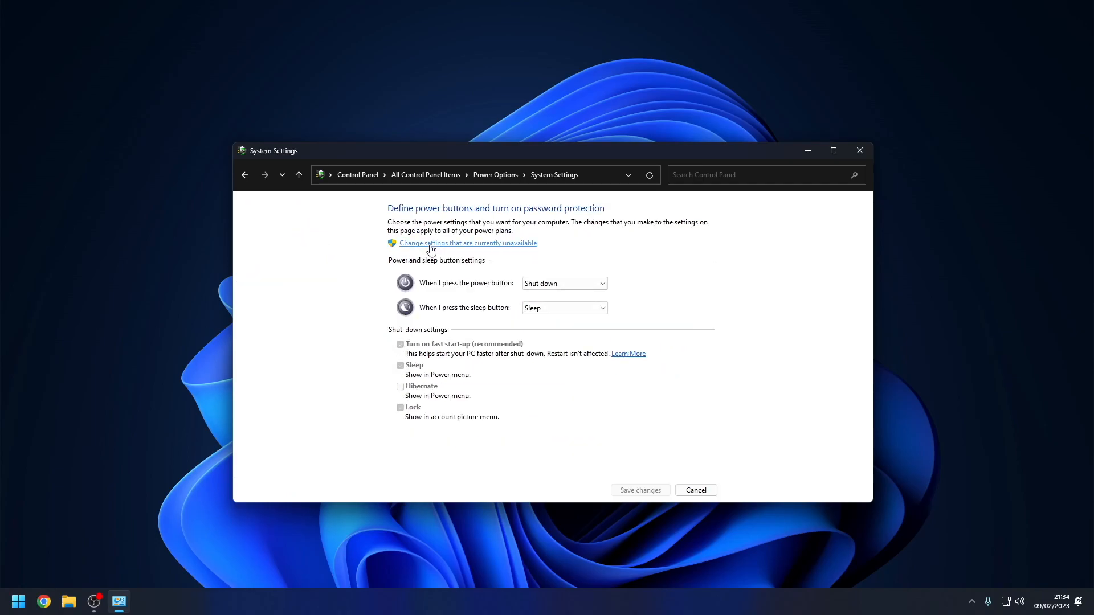
mouse_move(510, 249)
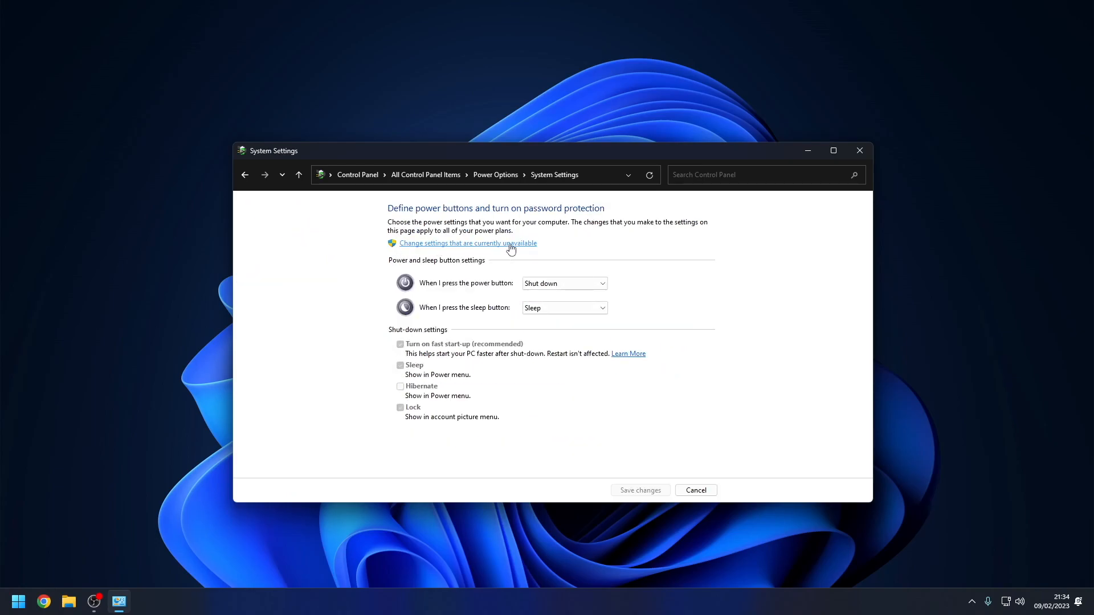
left_click(466, 243)
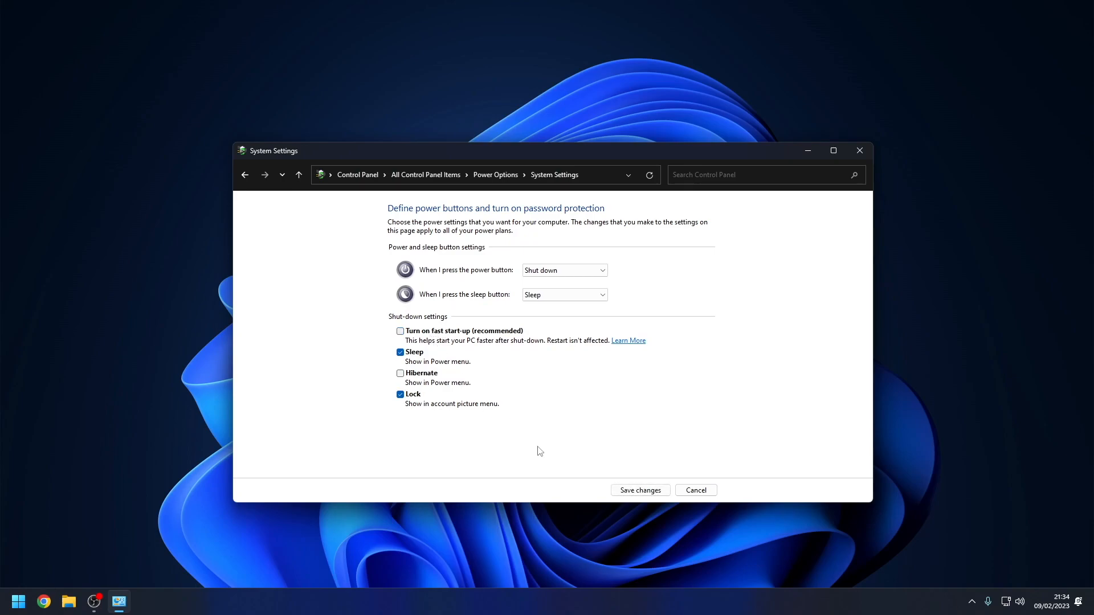
mouse_move(567, 438)
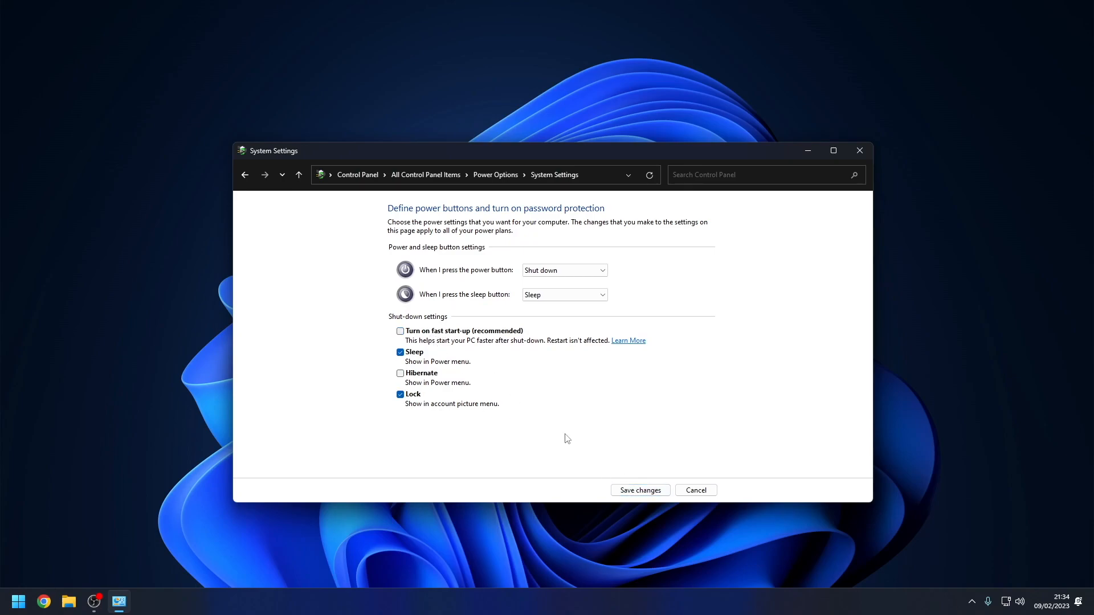
mouse_move(640, 490)
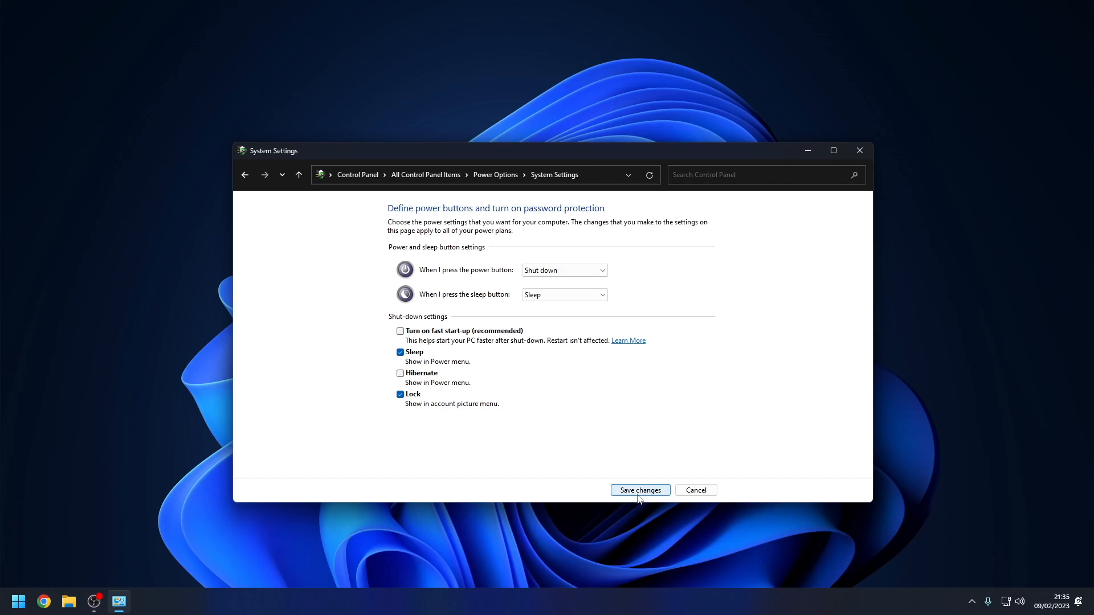
left_click(639, 490)
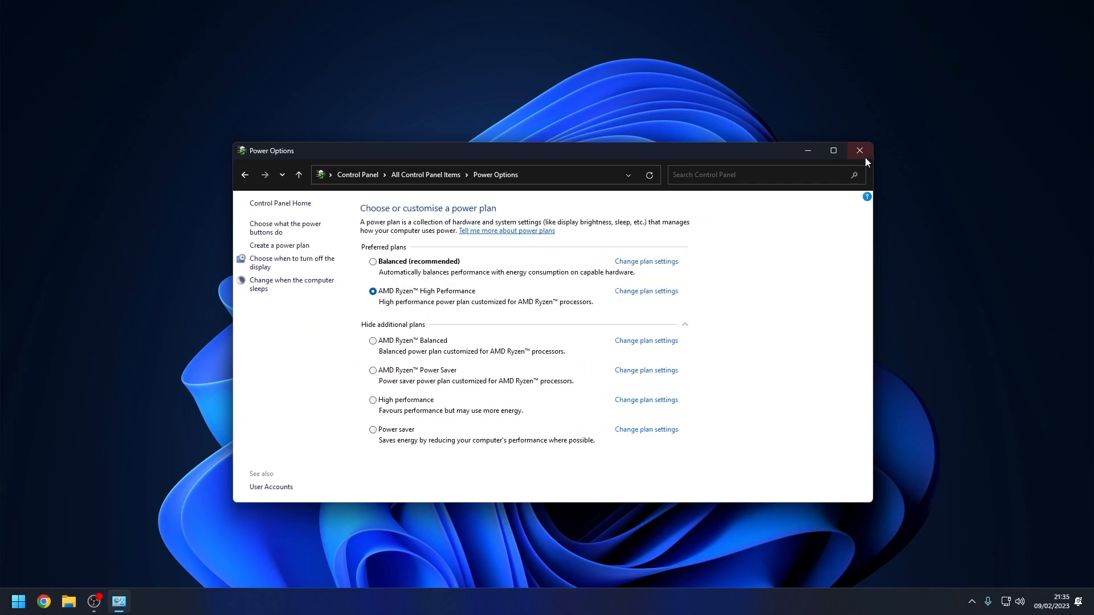
- Close Power Options, launch Wolow on the iPhone, and answer the consent prompt
left_click(859, 150)
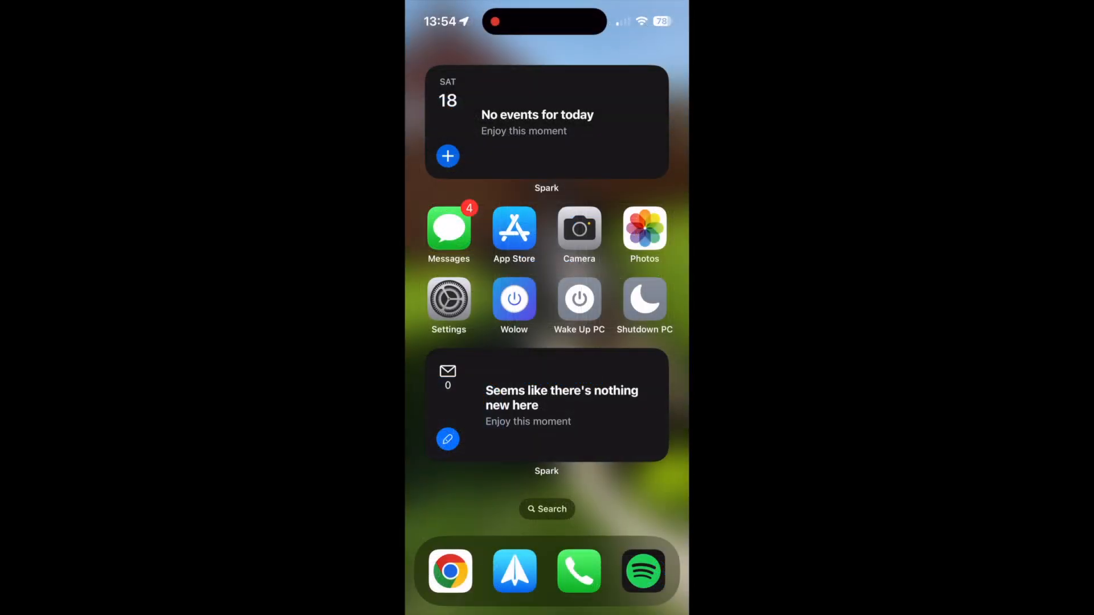
left_click(513, 300)
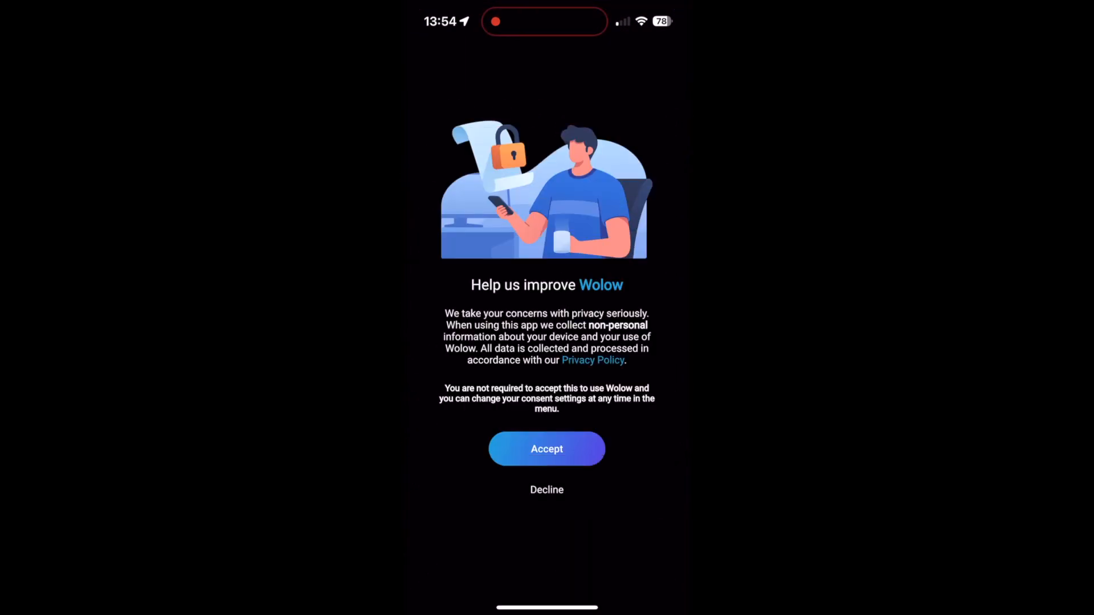
left_click(547, 448)
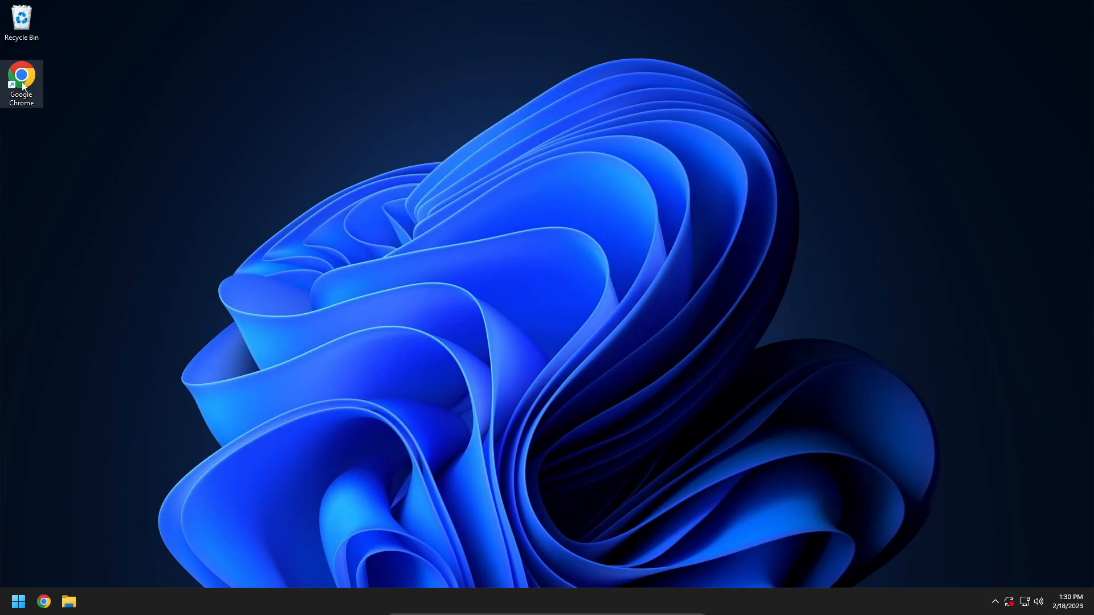
- Go to wolow.site in Chrome and download Wolow Companion for Windows
double_click(21, 75)
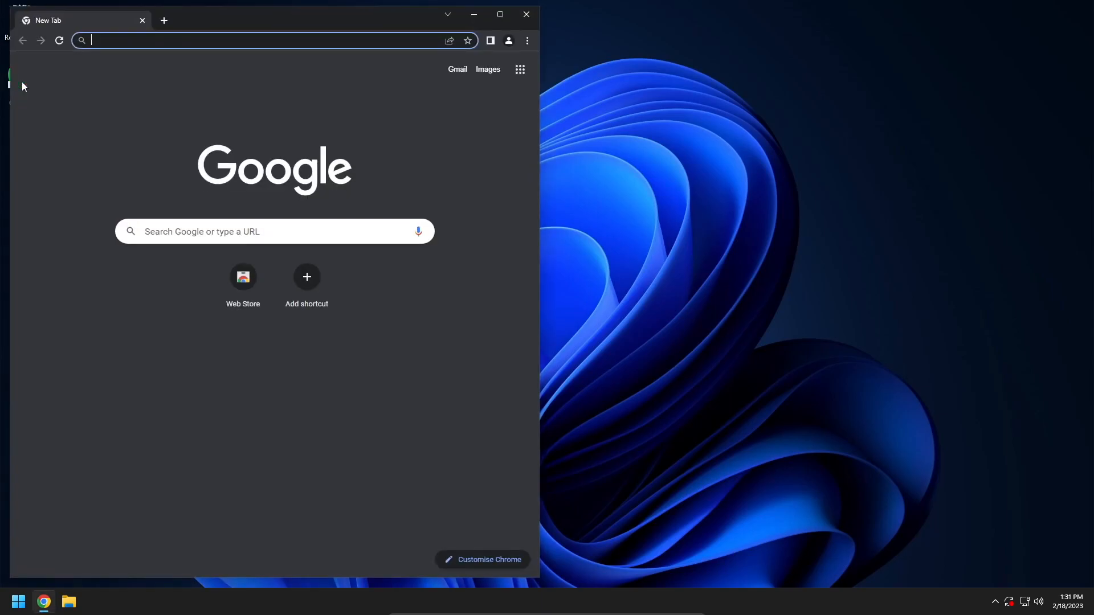
type("wolow.site")
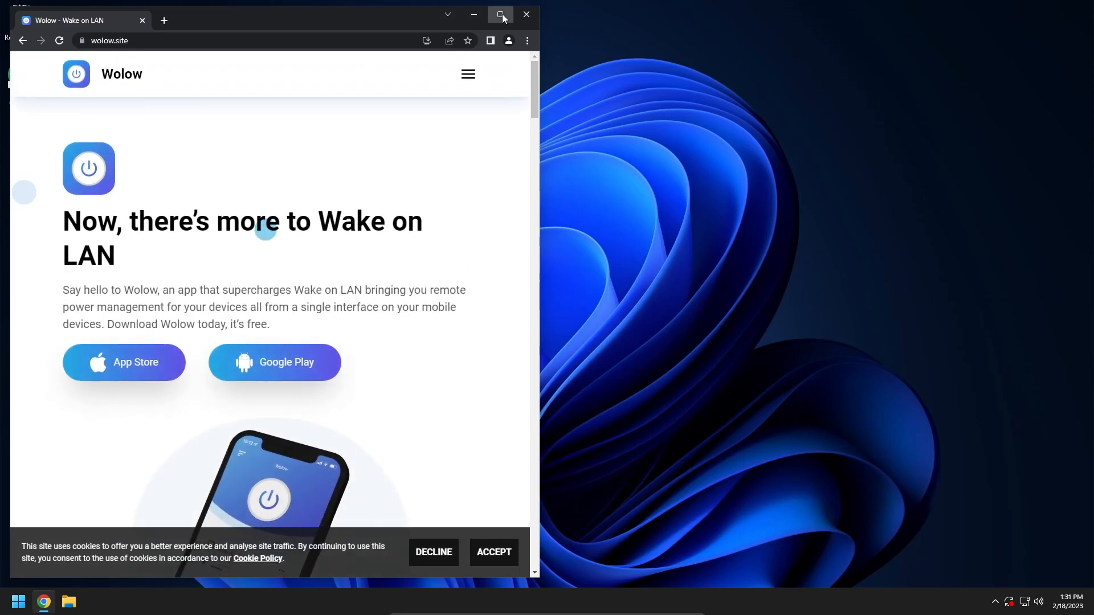
left_click(500, 14)
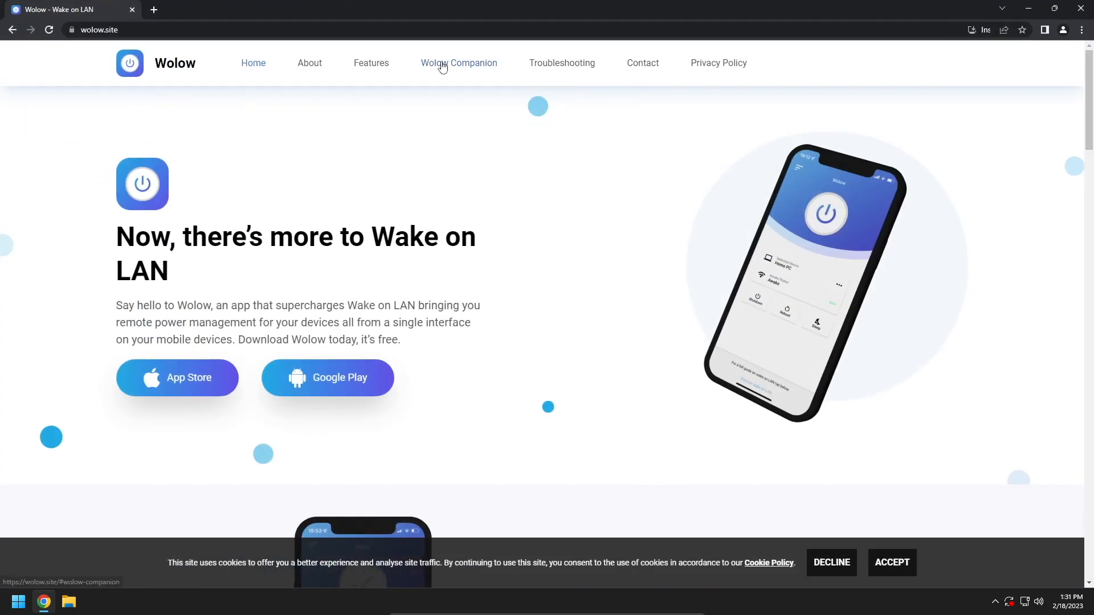
left_click(458, 63)
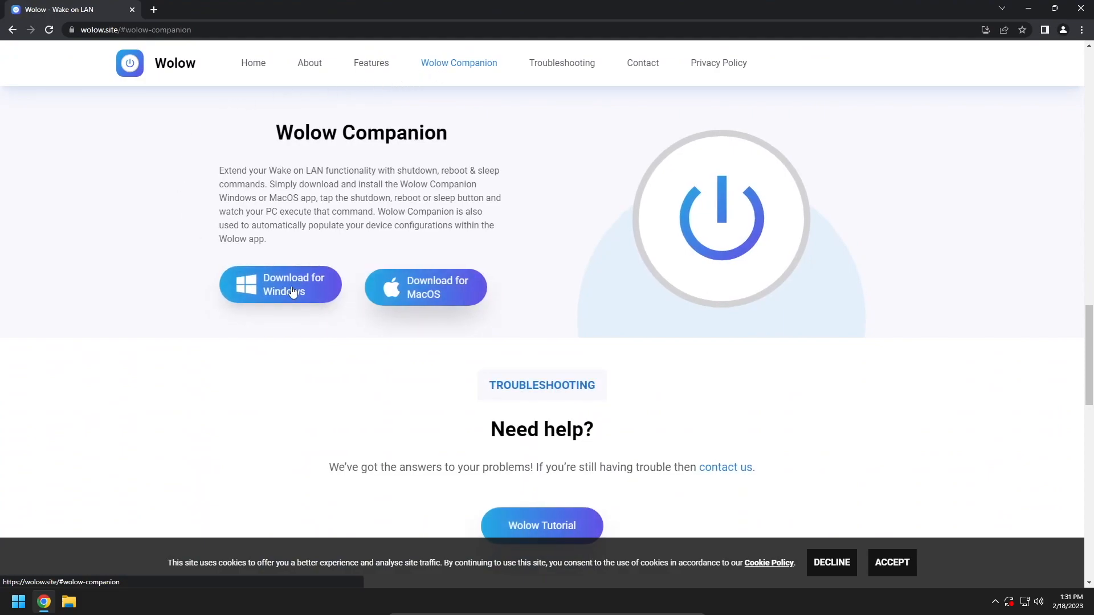
left_click(280, 286)
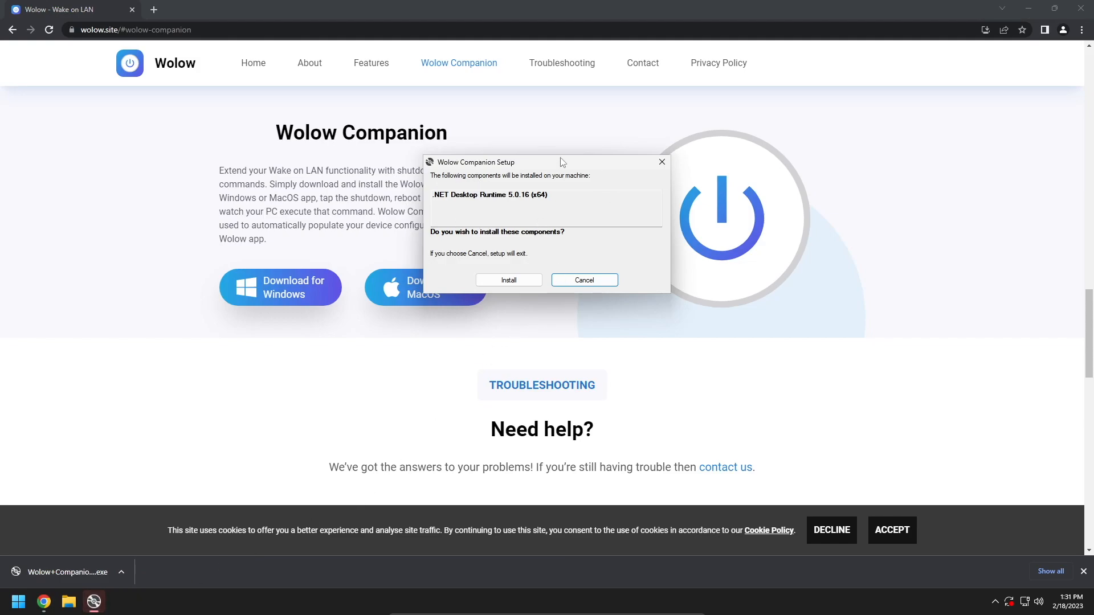
- Install .NET Desktop Runtime, keep the default folder, and approve User Account Control
left_click(508, 280)
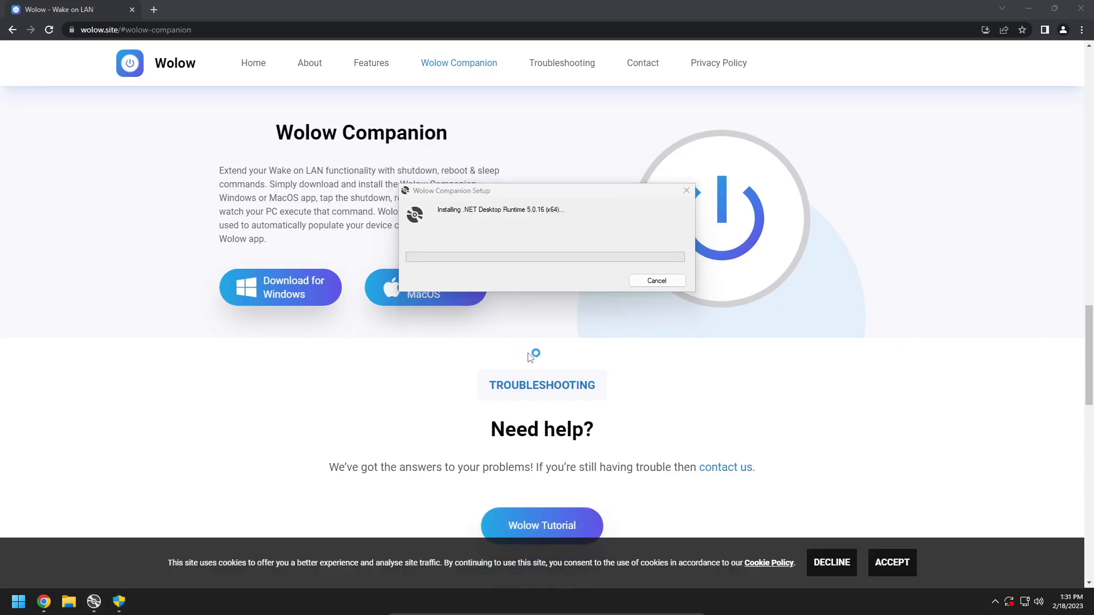
mouse_move(528, 398)
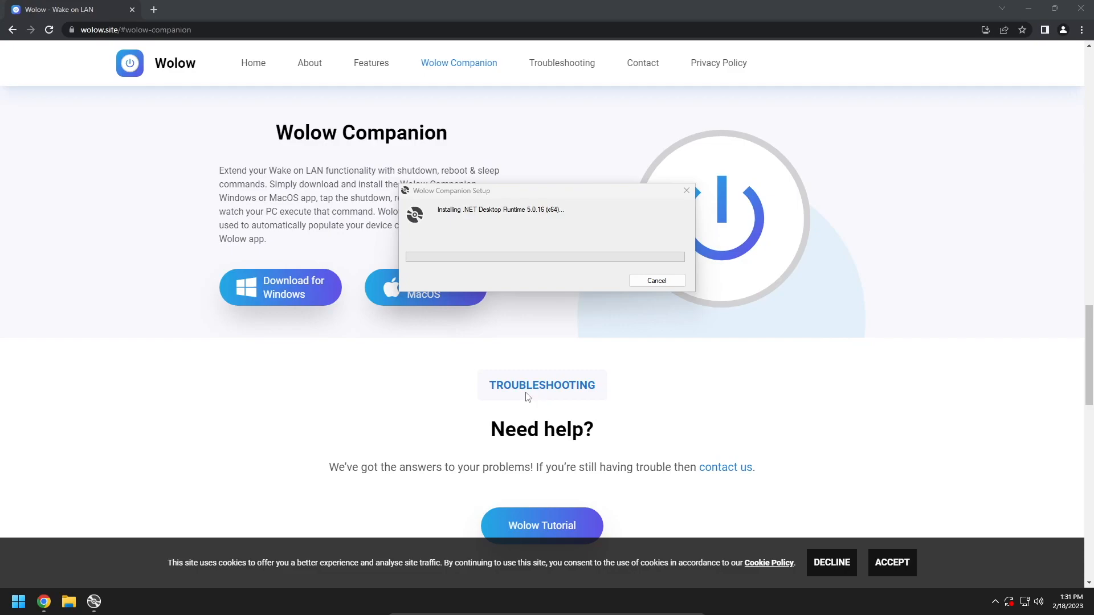
mouse_move(528, 388)
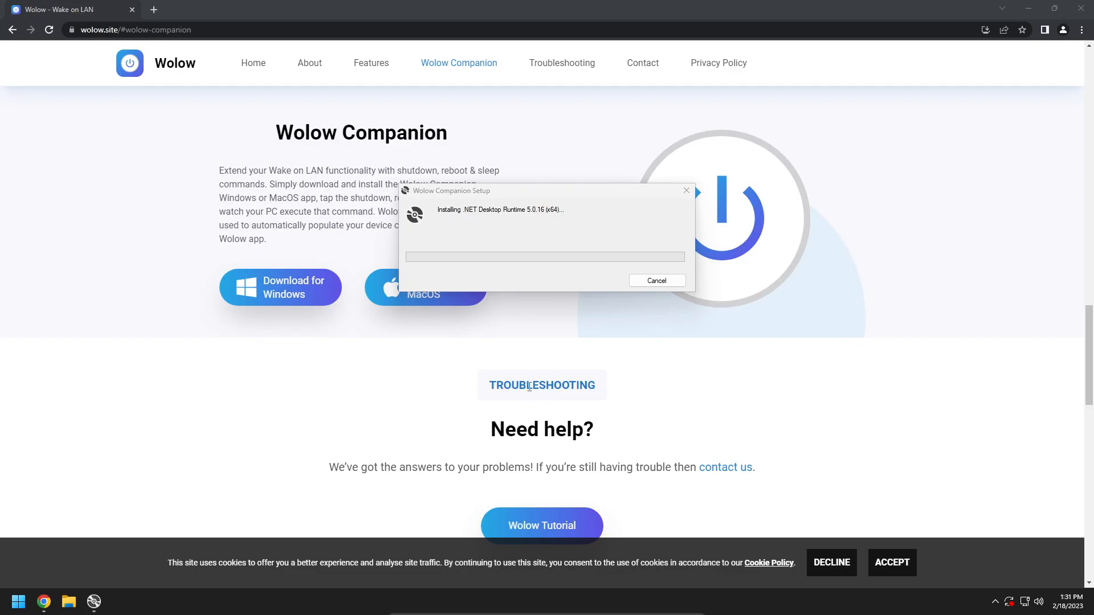
mouse_move(529, 224)
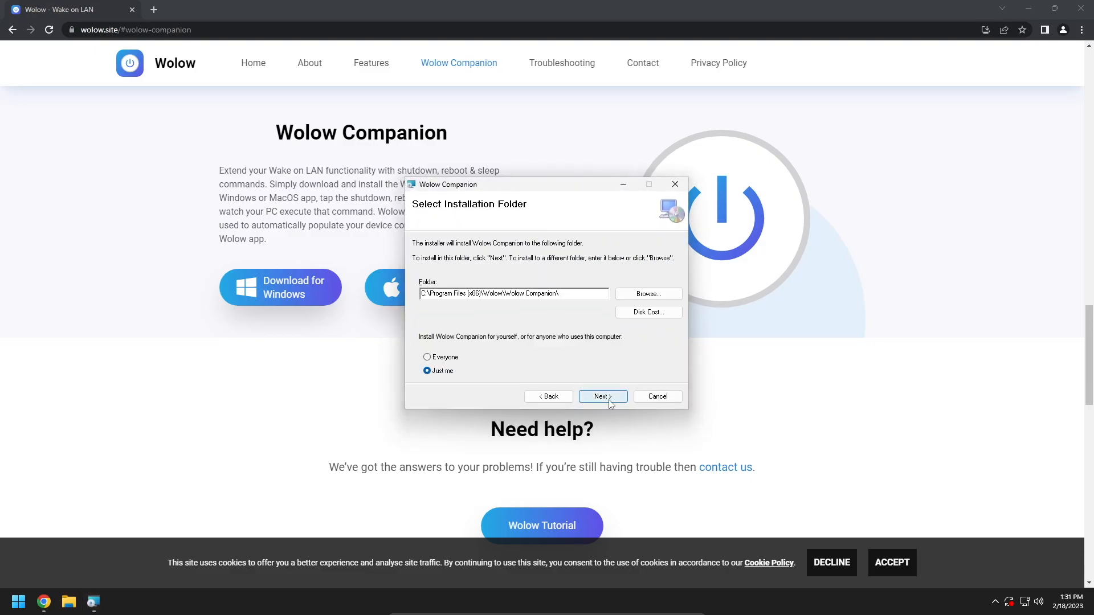
left_click(602, 396)
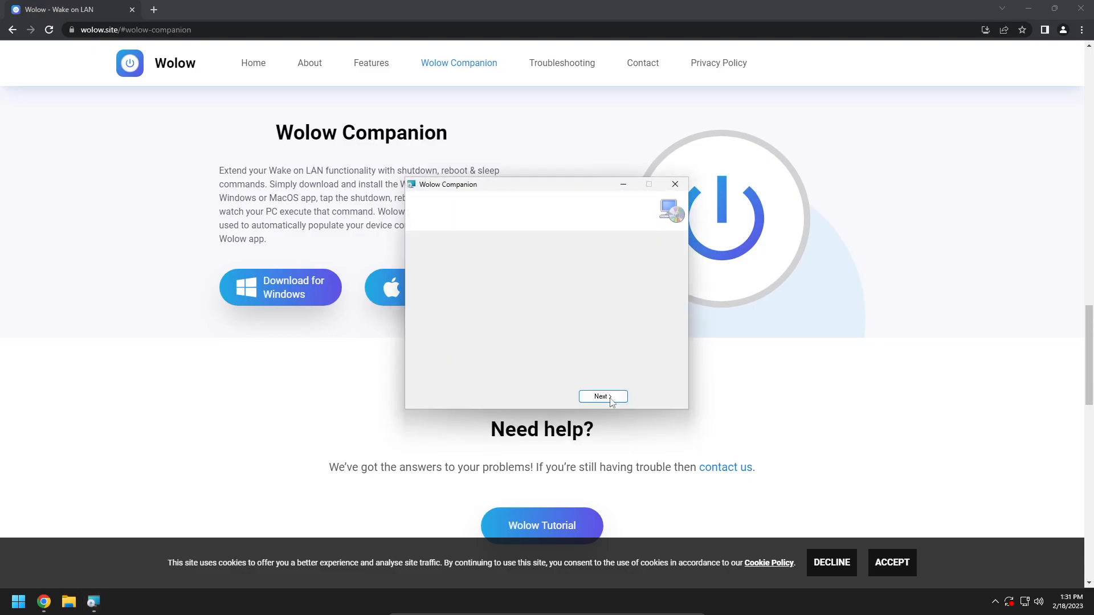
left_click(602, 397)
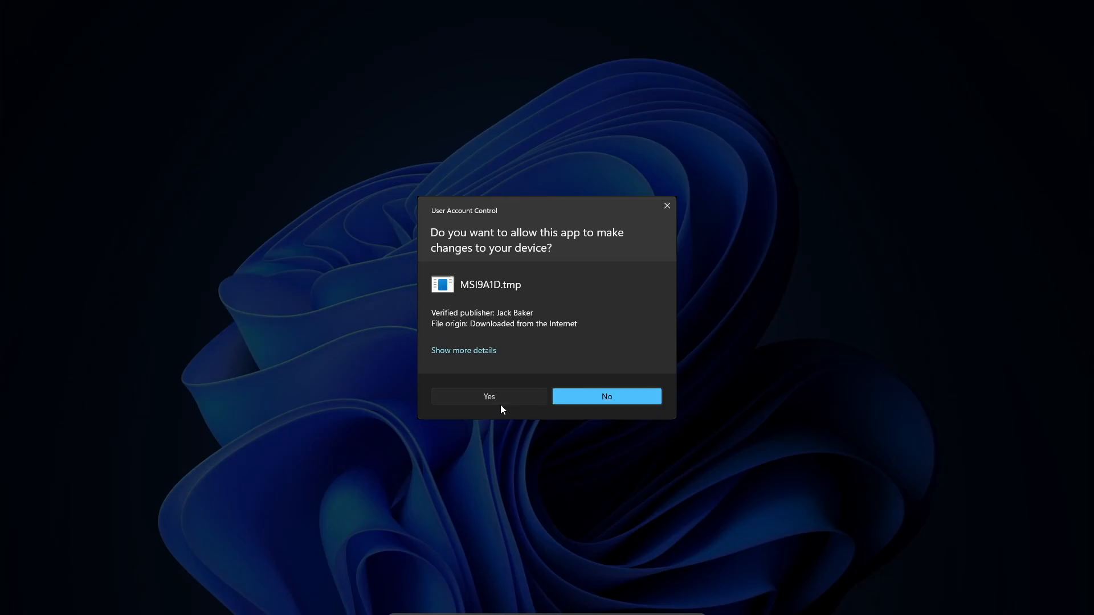
left_click(489, 397)
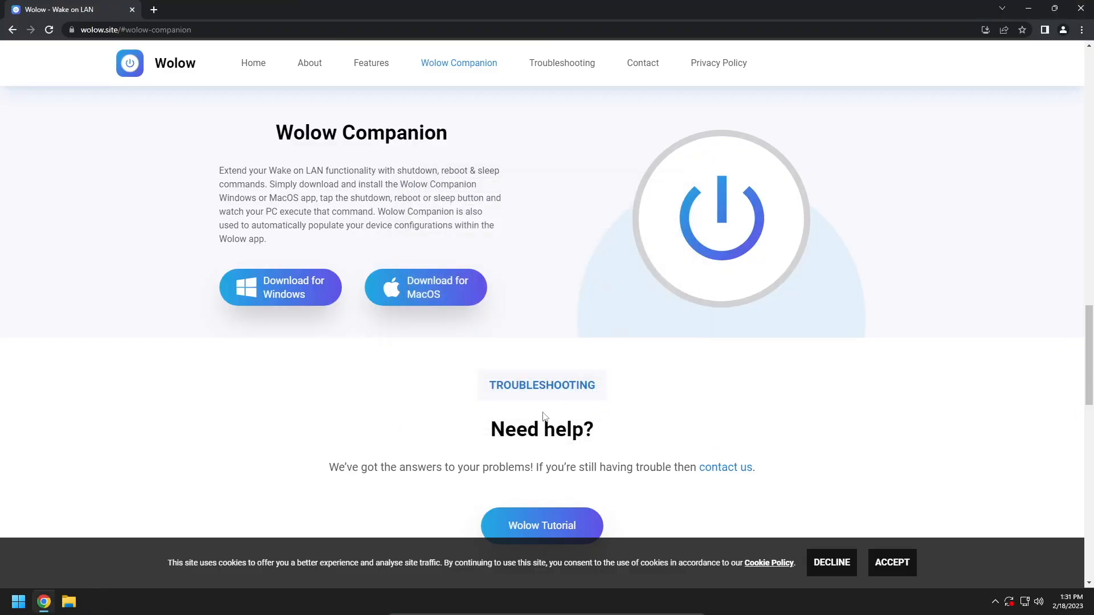
mouse_move(506, 399)
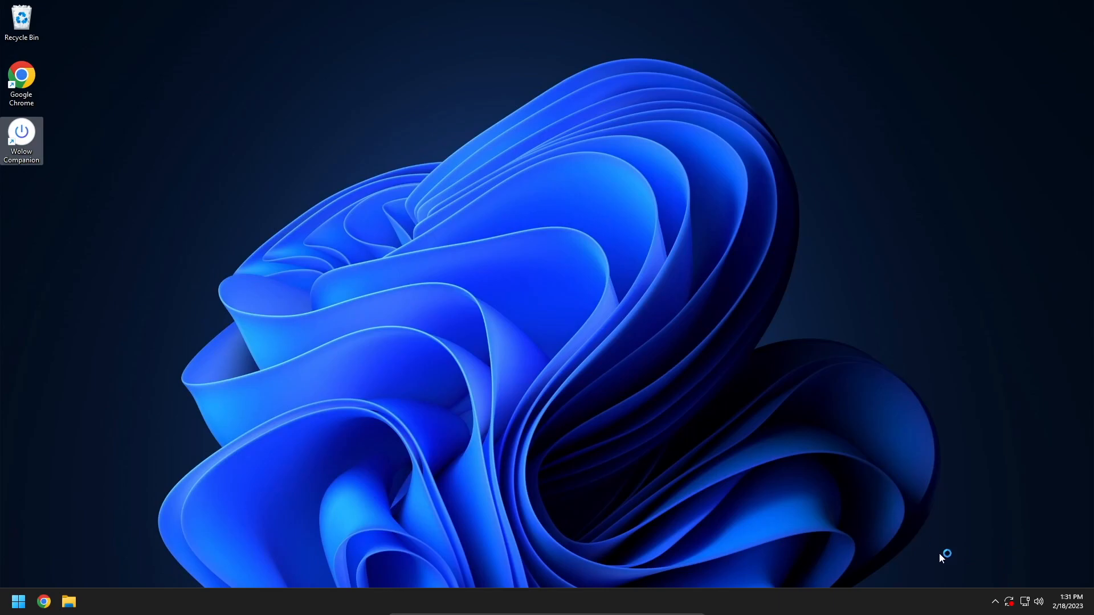
- Launch Wolow Companion, allow it through Windows Defender Firewall, and confirm its tray icon
double_click(21, 133)
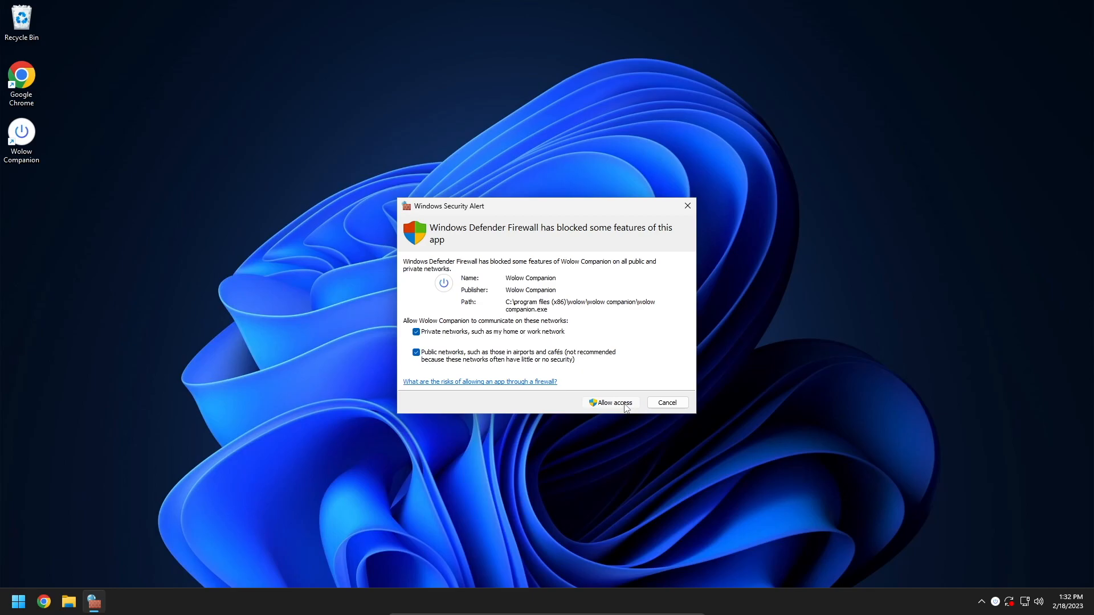
left_click(610, 403)
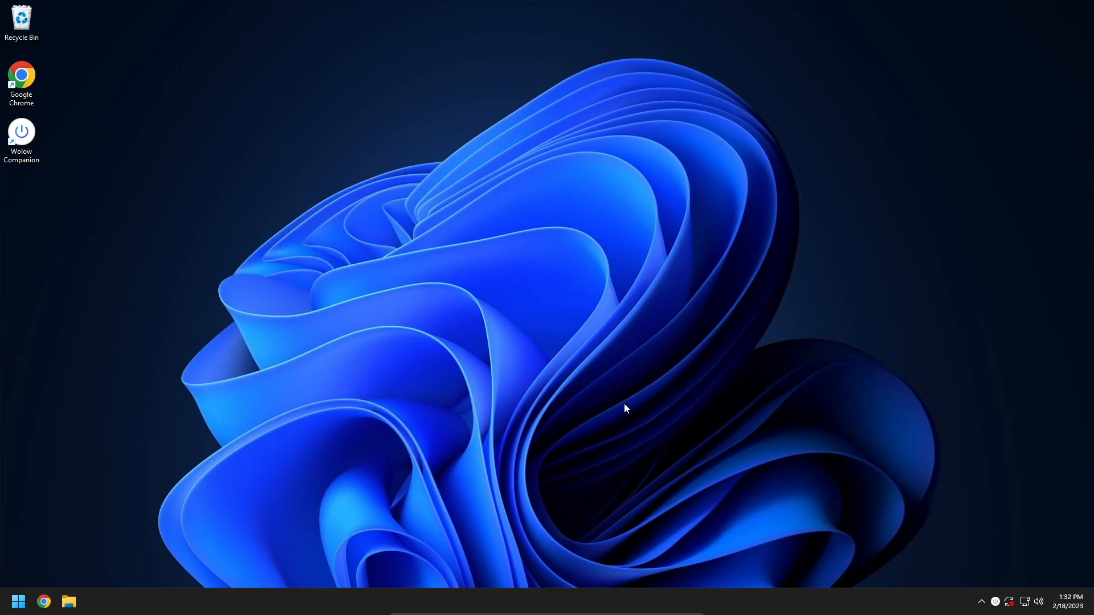
left_click(981, 600)
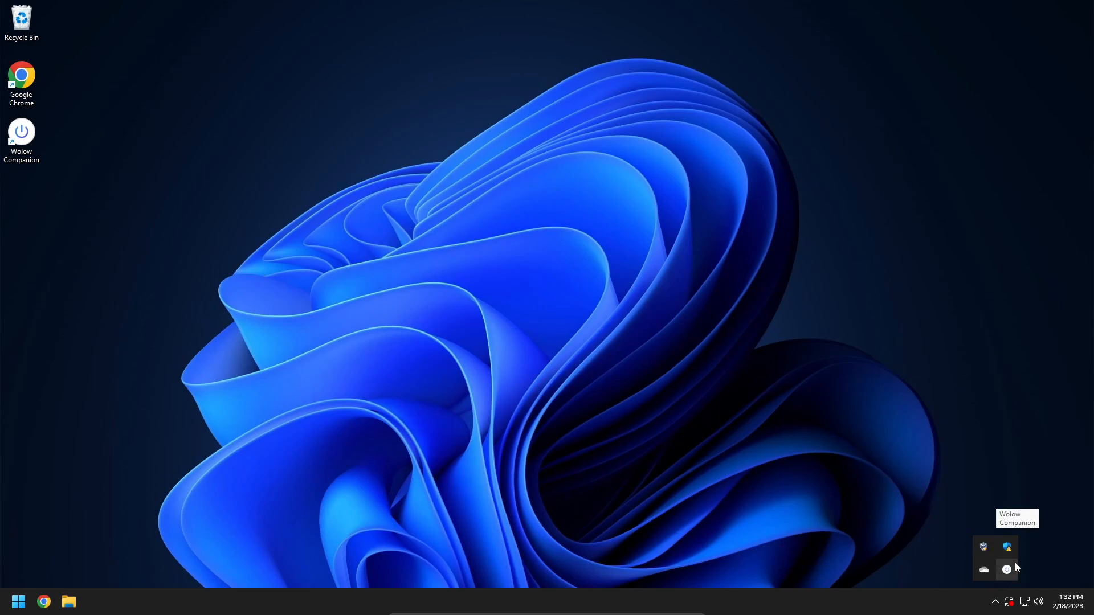
mouse_move(844, 558)
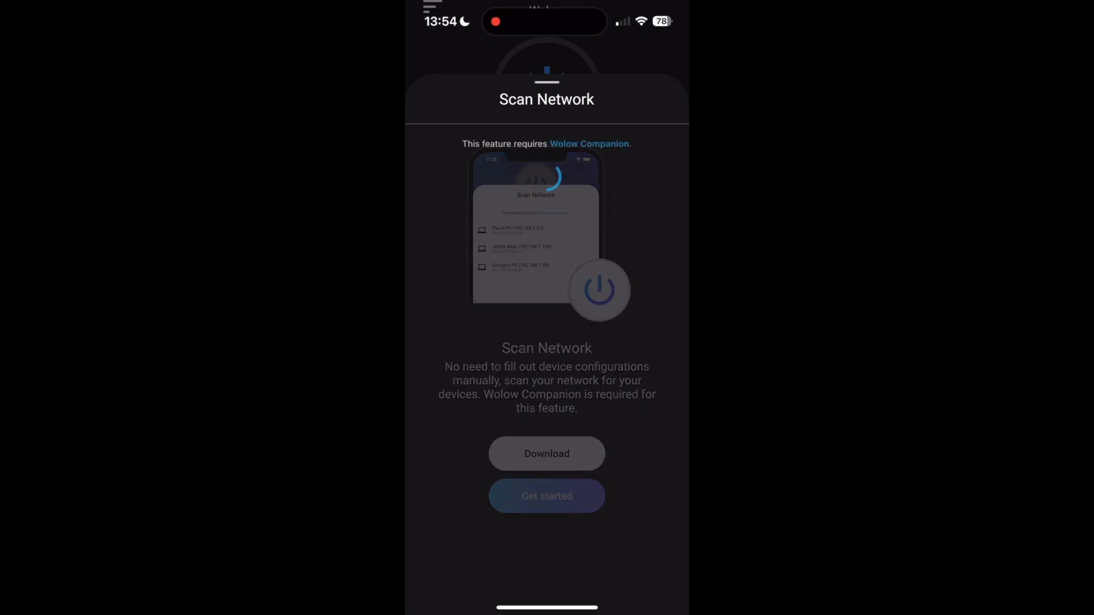
- Scan the network and pick DEV-MACHINE-WIN (192.168.0.160) to prefill the Add Device form
left_click(546, 495)
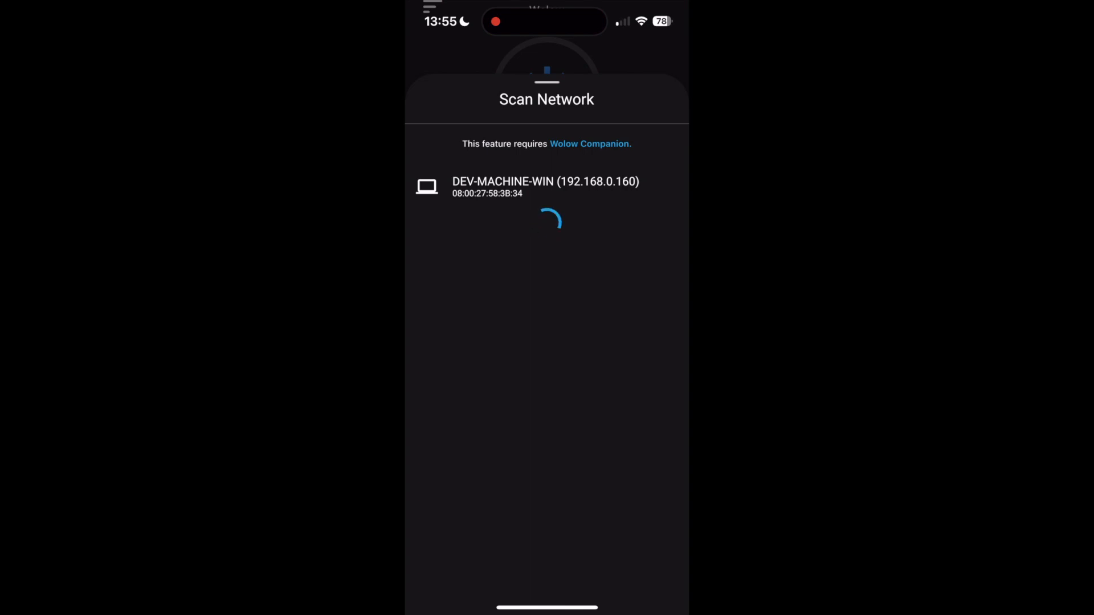
left_click(546, 187)
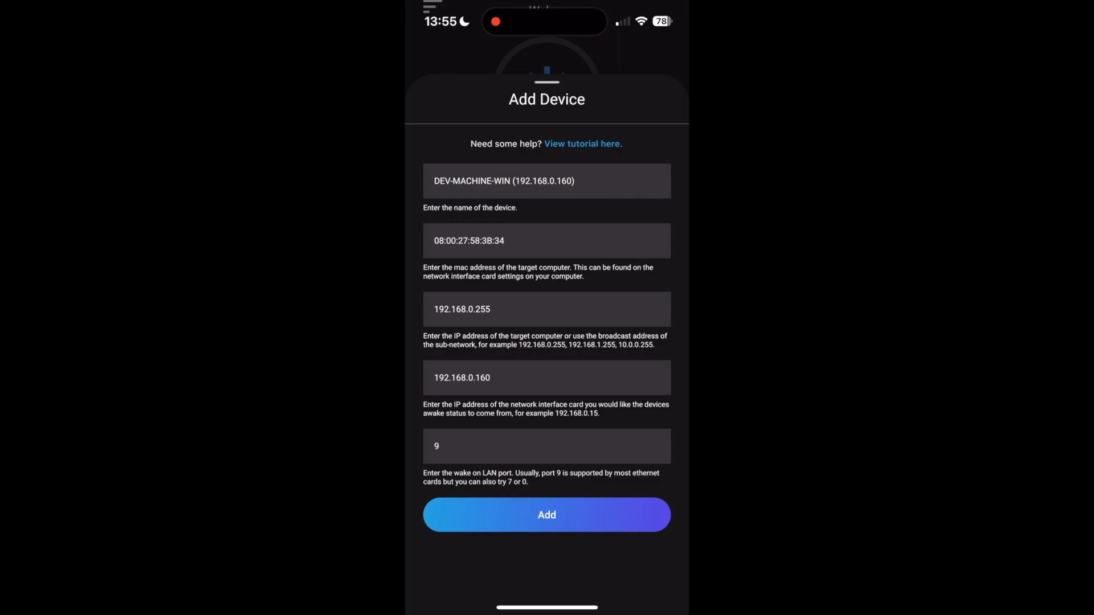
- Add DEV-MACHINE-WIN, check it shows Awake, and send it a Shutdown command
left_click(546, 515)
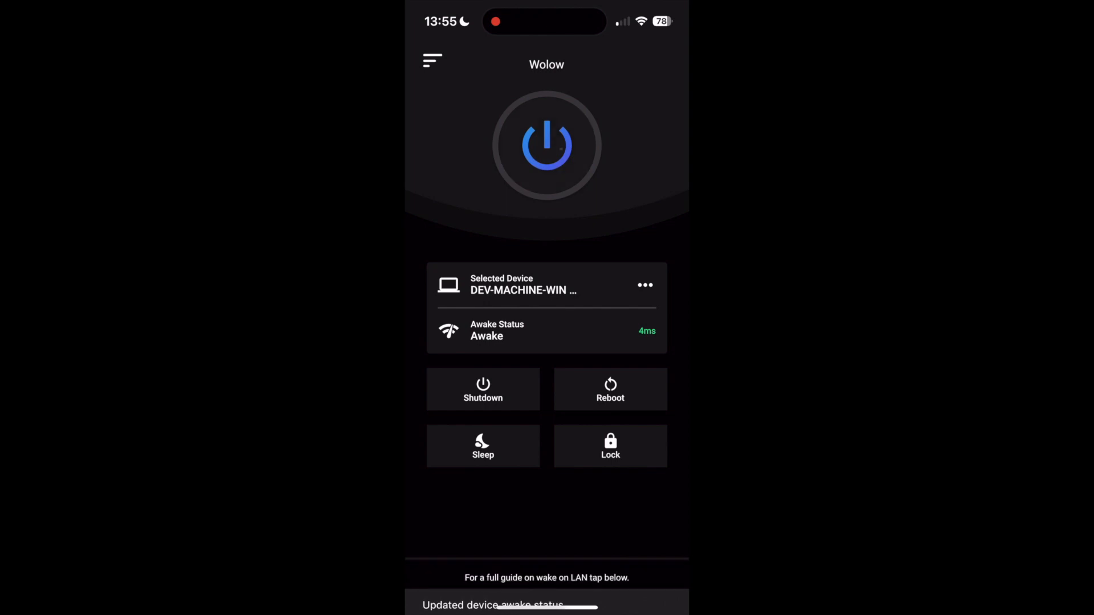
left_click(546, 144)
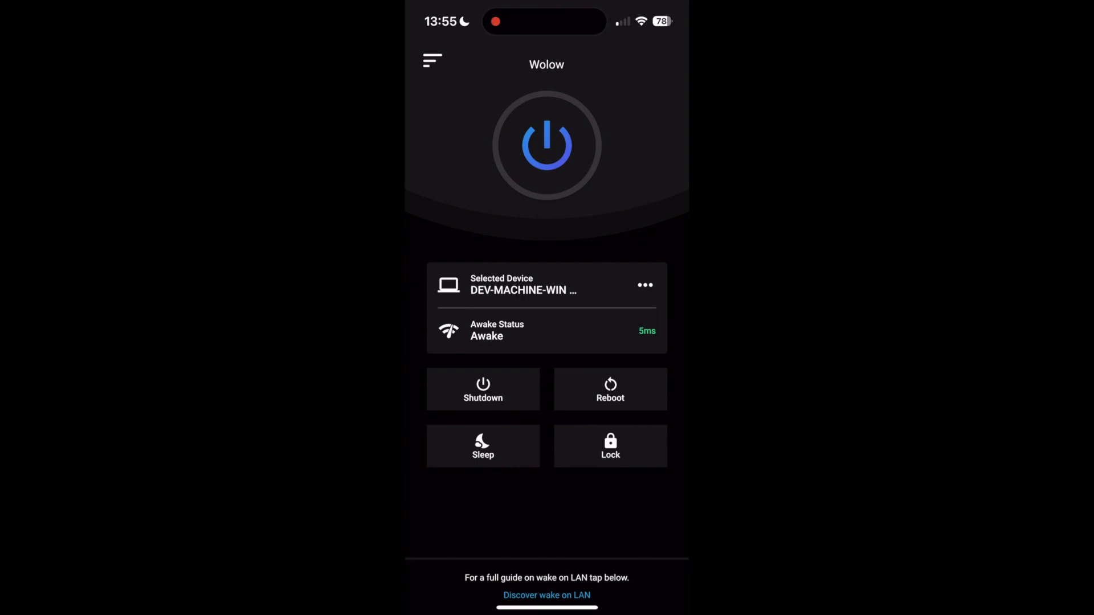
left_click(482, 388)
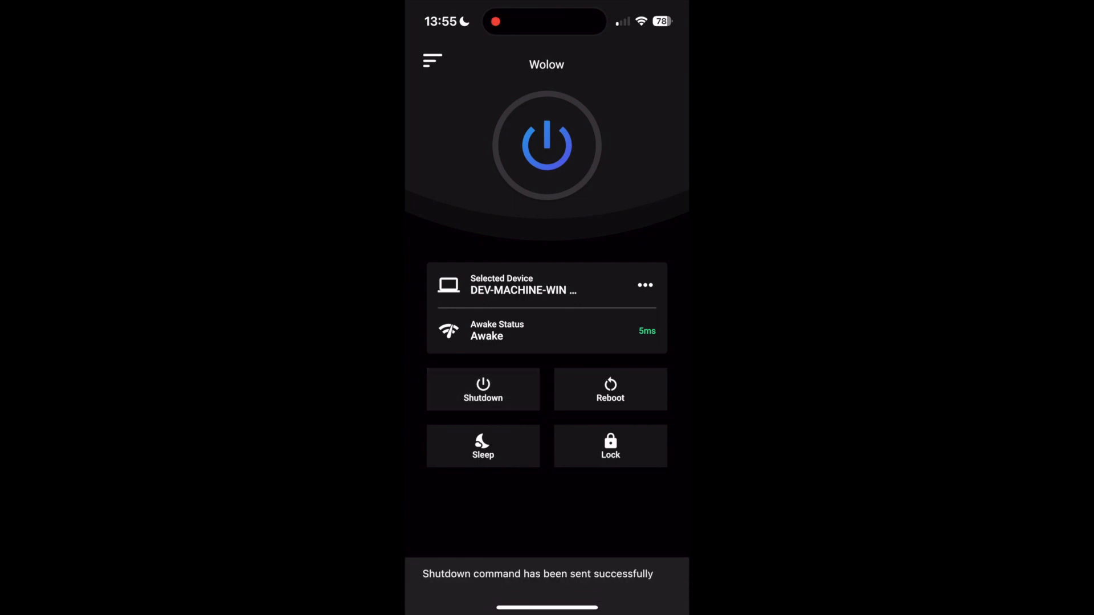